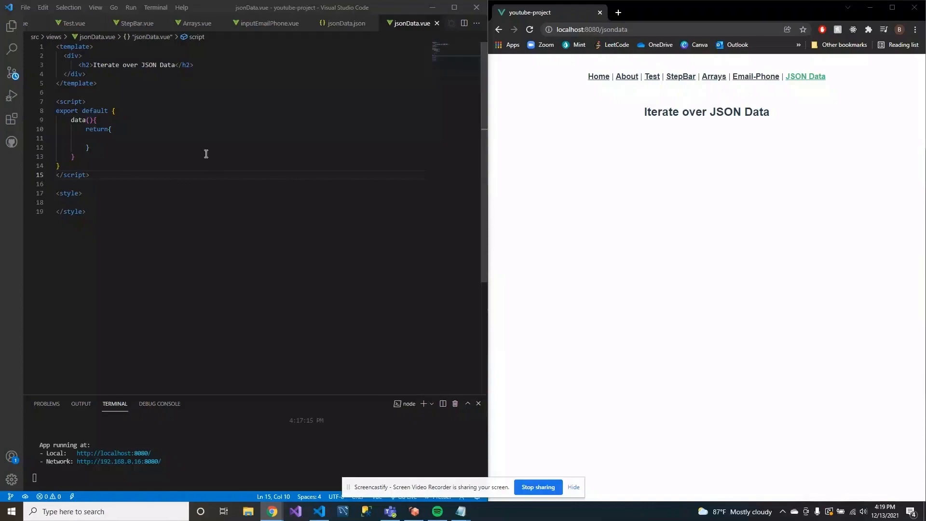
{"action": "mouse_move", "coordinate": [195, 151]}
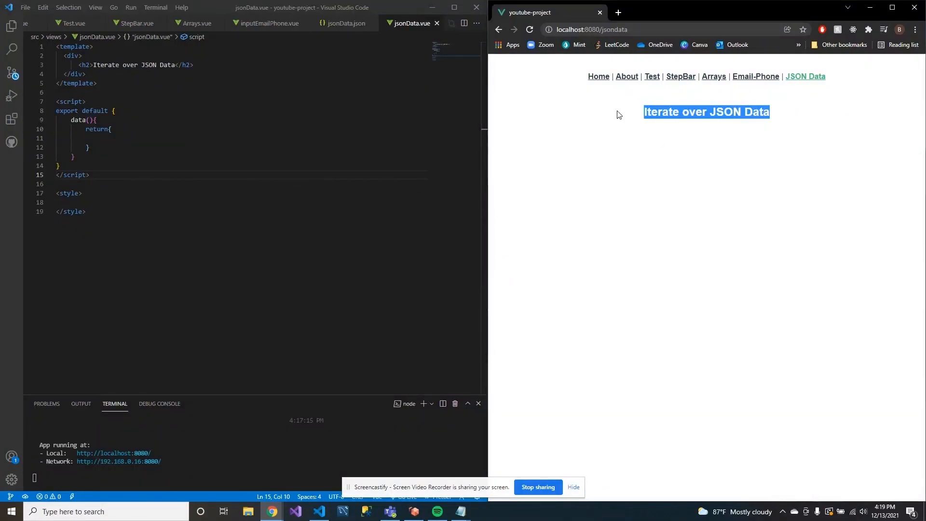
Step: Review the product entries in jsonData.json, then return to the jsonData.vue component
{"action": "left_click", "coordinate": [411, 356]}
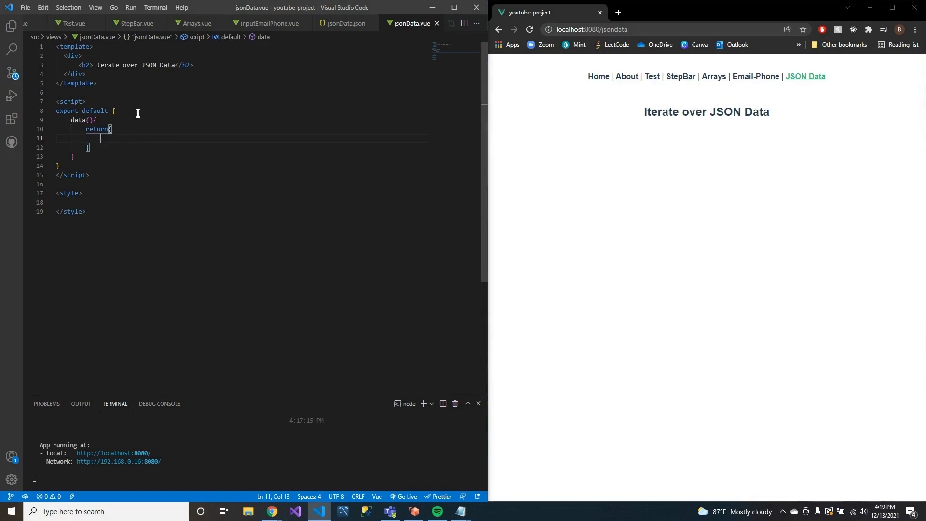
{"action": "mouse_move", "coordinate": [122, 102]}
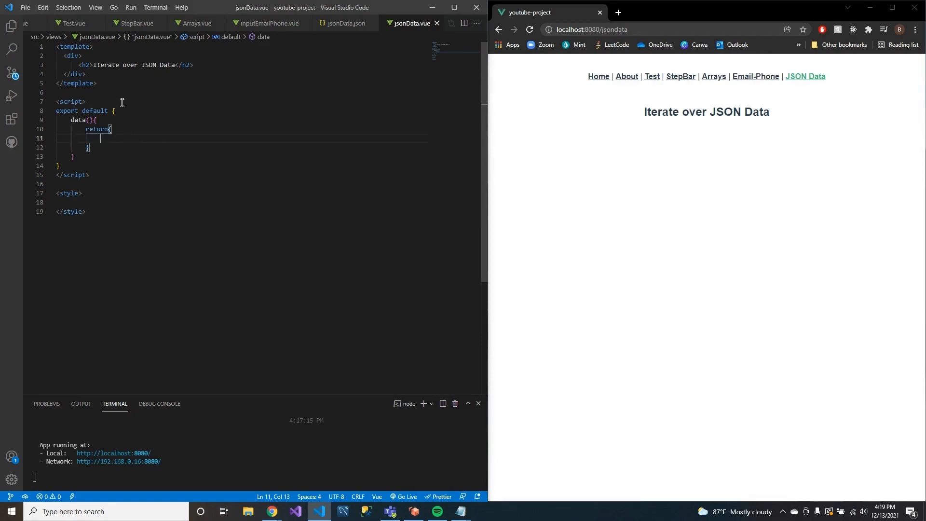
{"action": "mouse_move", "coordinate": [262, 164]}
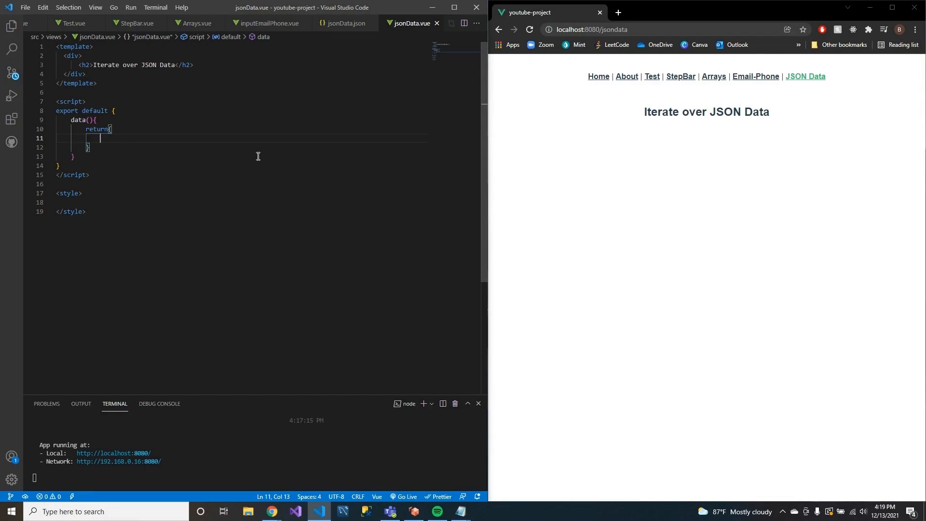
{"action": "left_click", "coordinate": [344, 23]}
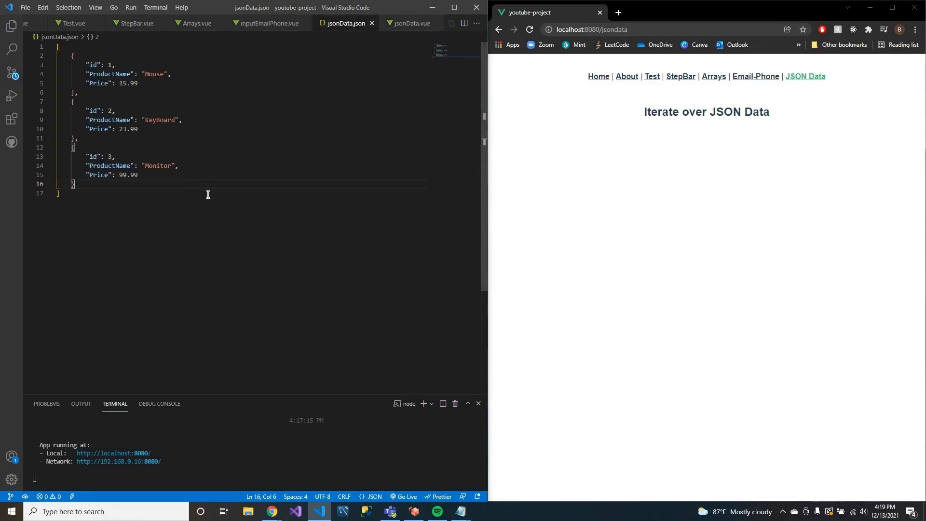
{"action": "left_click_drag", "start_coordinate": [77, 138], "coordinate": [75, 183]}
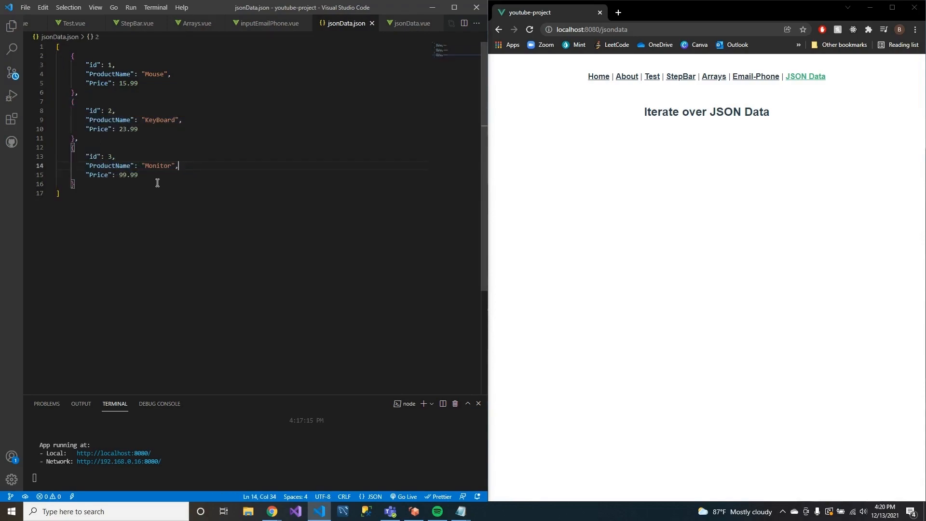
{"action": "left_click", "coordinate": [139, 83]}
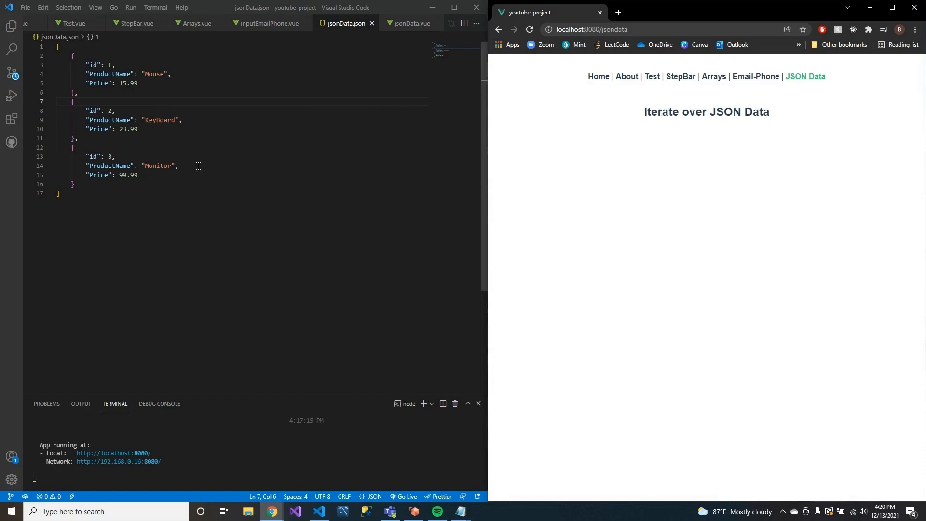
{"action": "left_click_drag", "start_coordinate": [100, 110], "coordinate": [155, 128]}
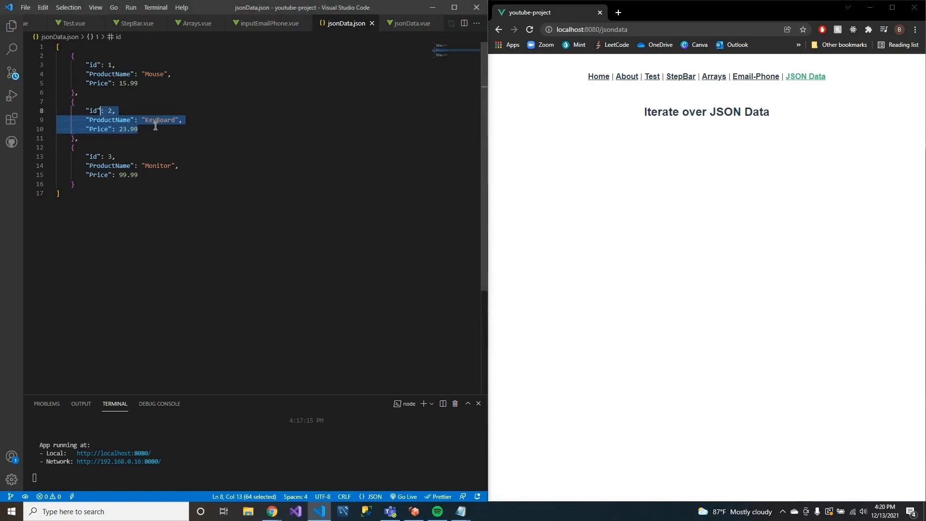
{"action": "left_click", "coordinate": [138, 129]}
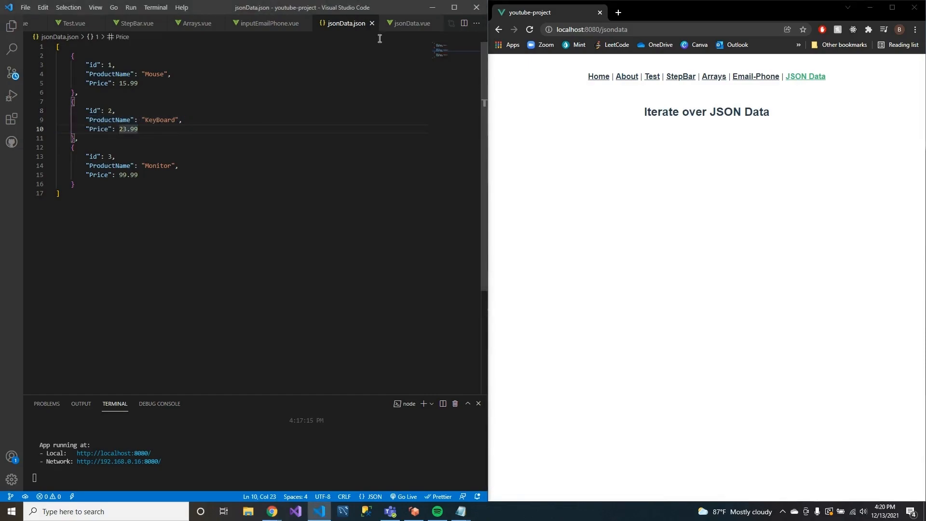
{"action": "left_click", "coordinate": [411, 23]}
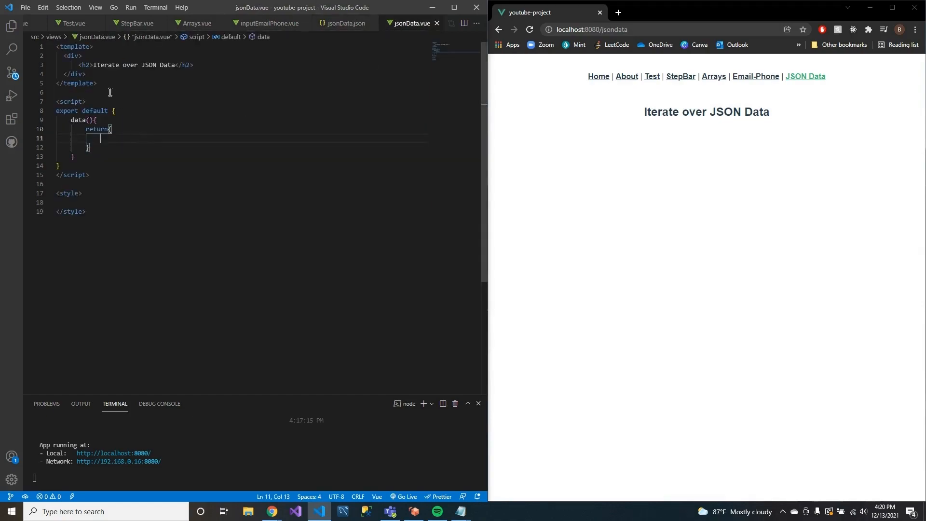
Step: Add import jsonData from '/jsonData.json' beneath the <script> opening line
{"action": "left_click", "coordinate": [86, 101]}
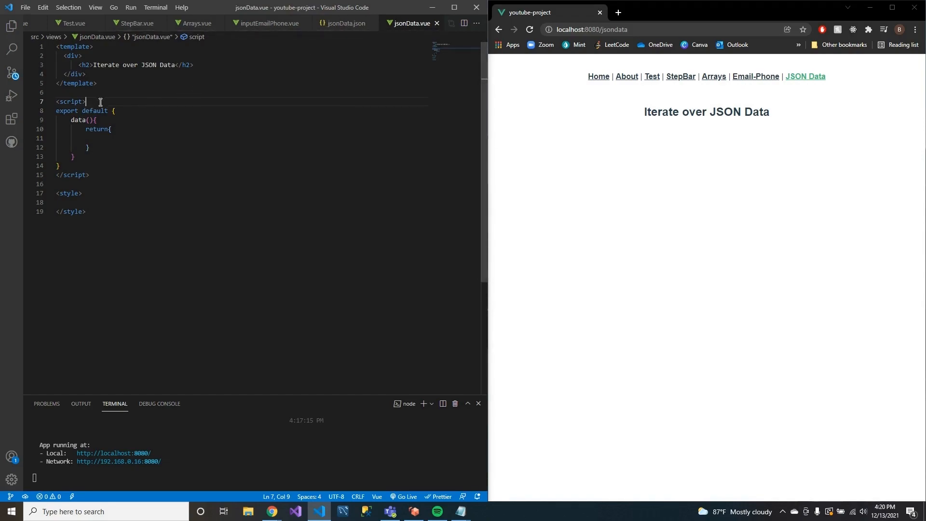
{"action": "key", "text": "Enter"}
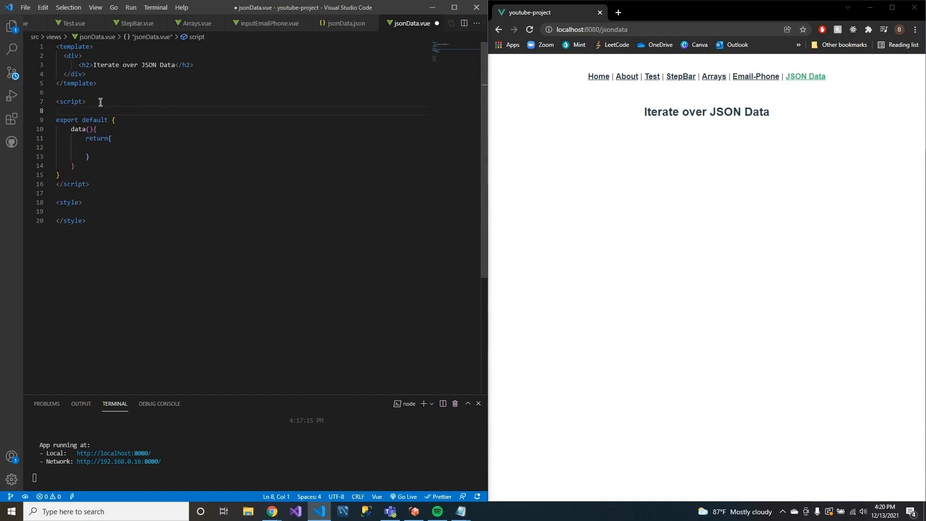
{"action": "type", "text": "import json"}
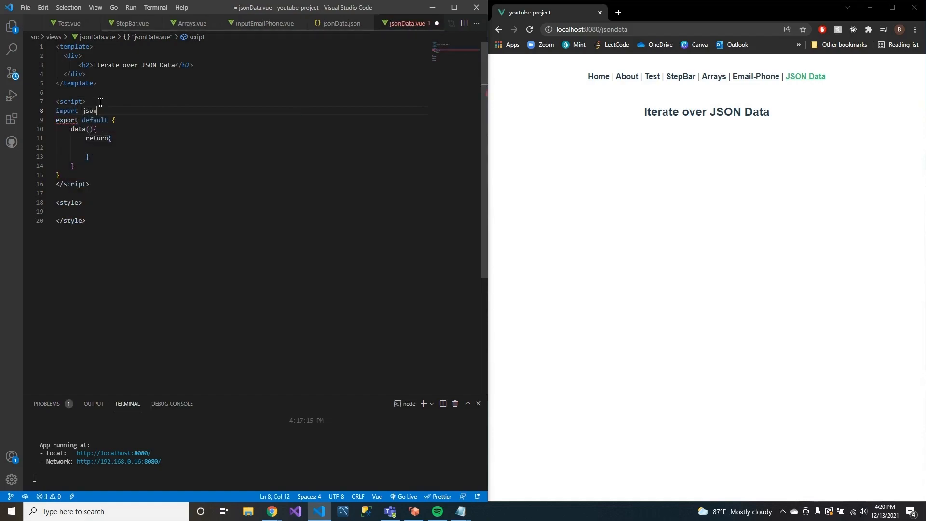
{"action": "type", "text": "Data from"}
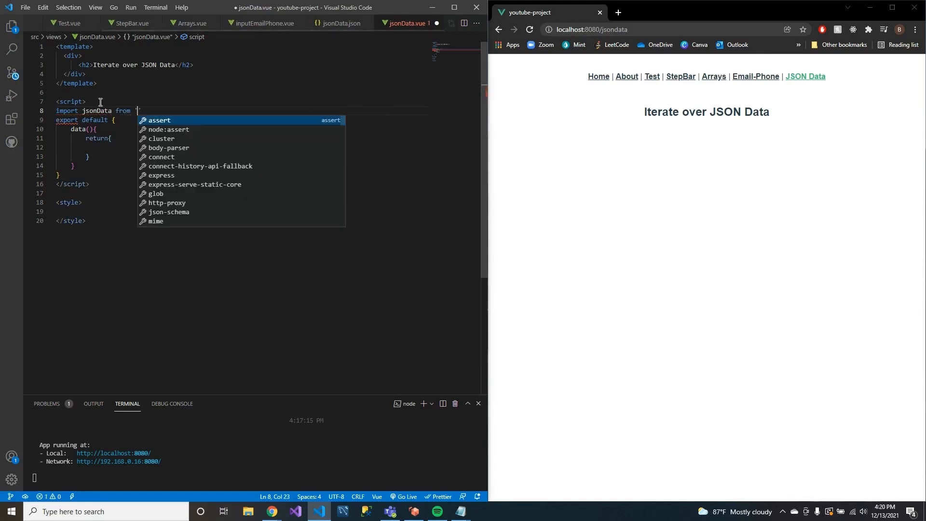
{"action": "type", "text": "'"}
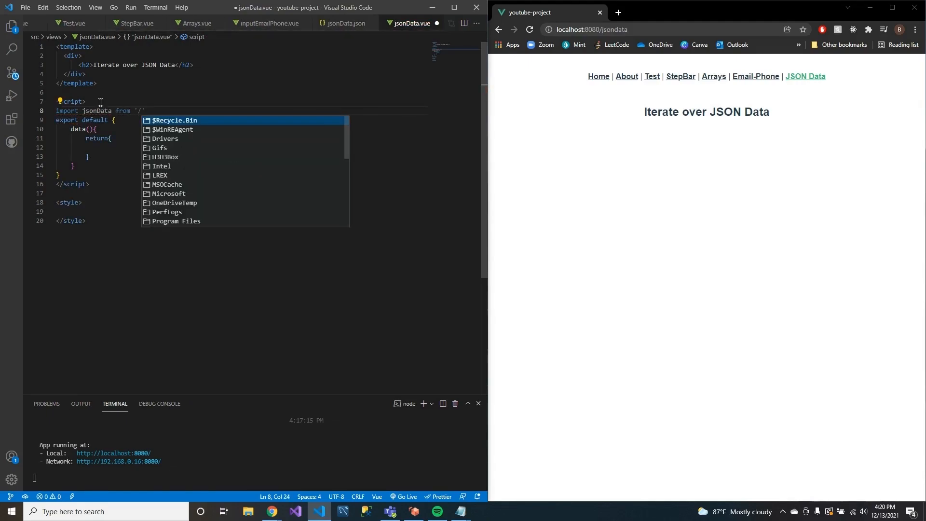
{"action": "type", "text": "json"}
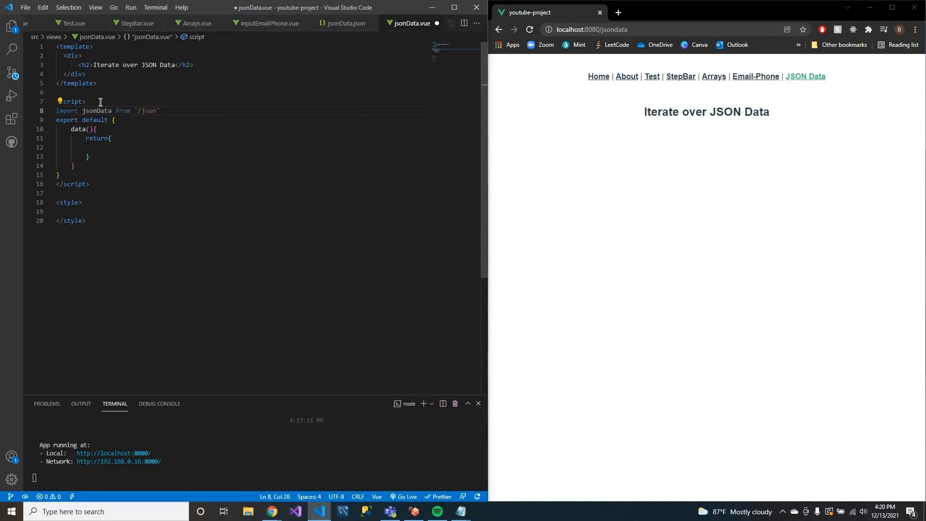
{"action": "type", "text": "Data.json"}
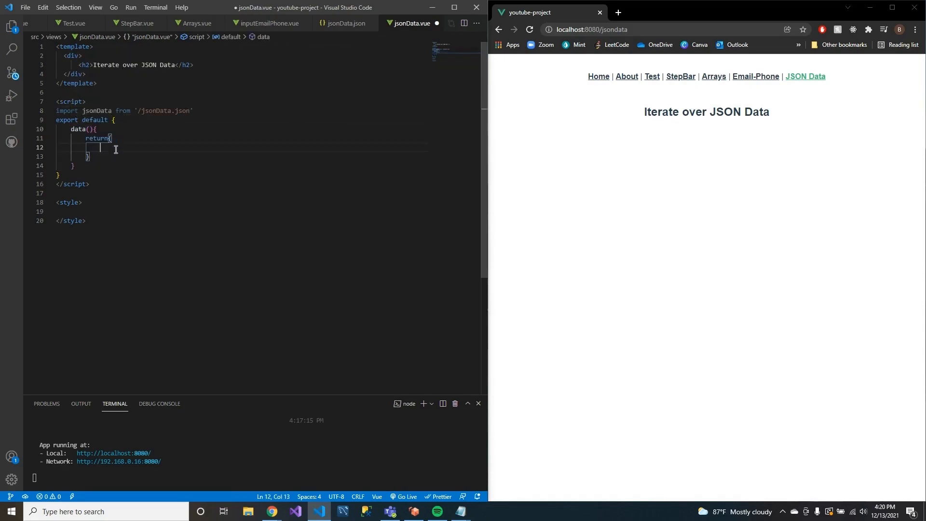
Step: Return data: jsonData from the component's data() function
{"action": "type", "text": "data:"}
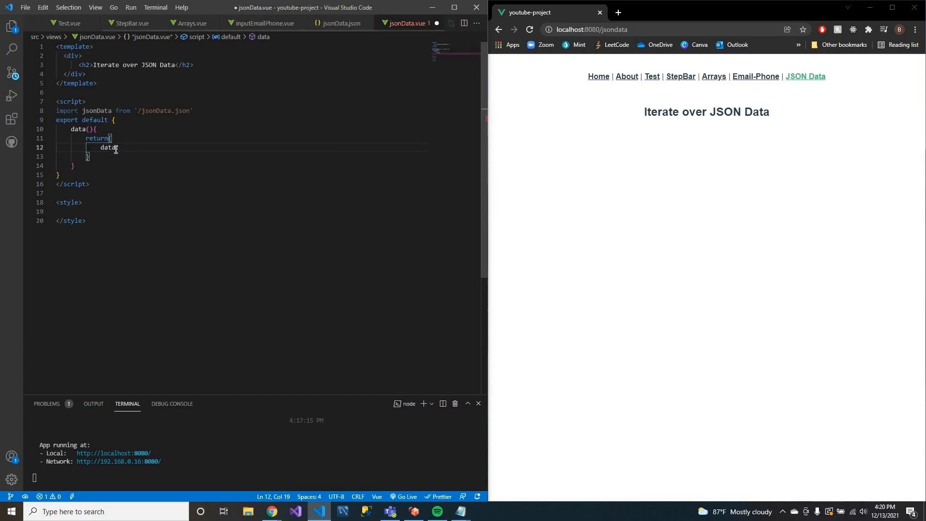
{"action": "type", "text": "jsonData"}
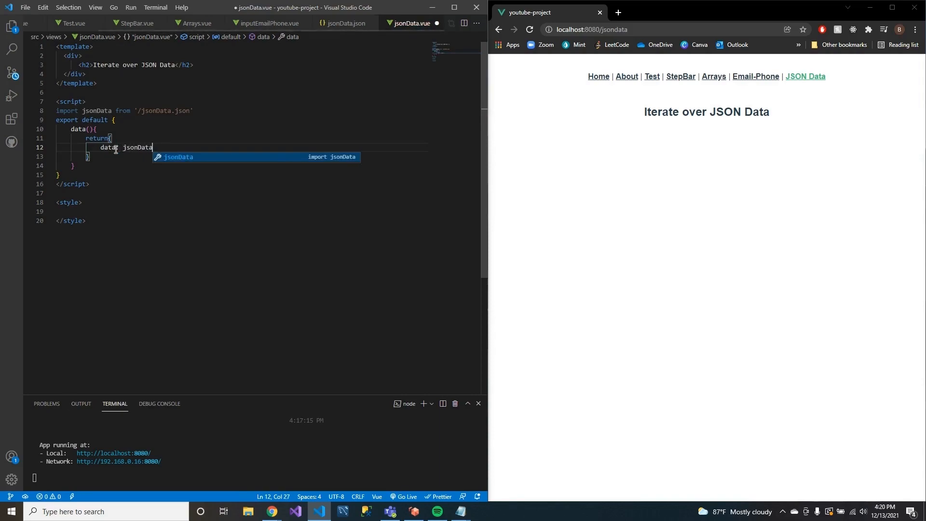
{"action": "type", "text": ":"}
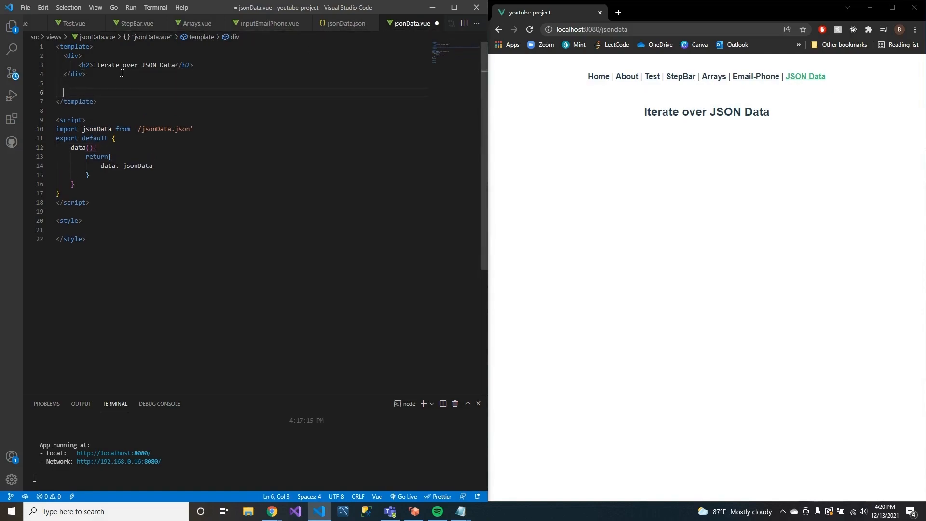
Step: Output {{data}} in the template to render the raw three-product array, then clear that line
{"action": "type", "text": "{{}}"}
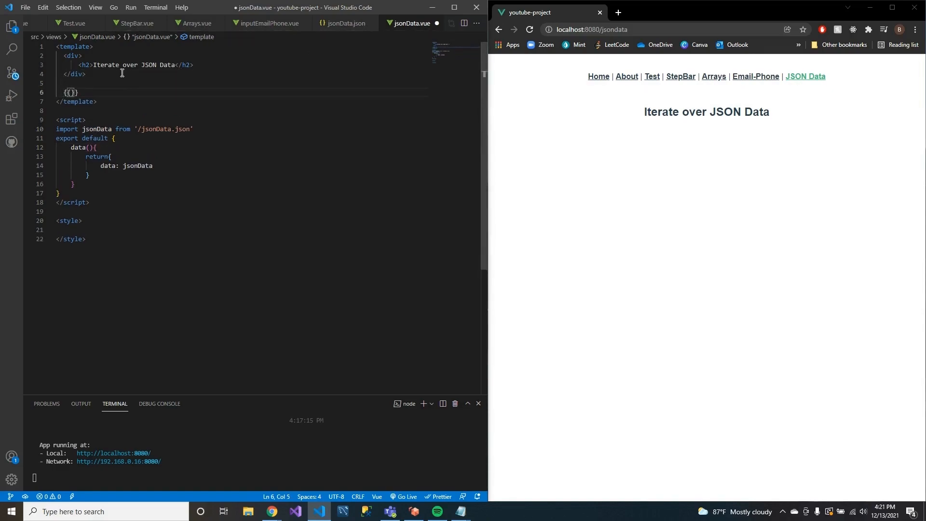
{"action": "type", "text": "data"}
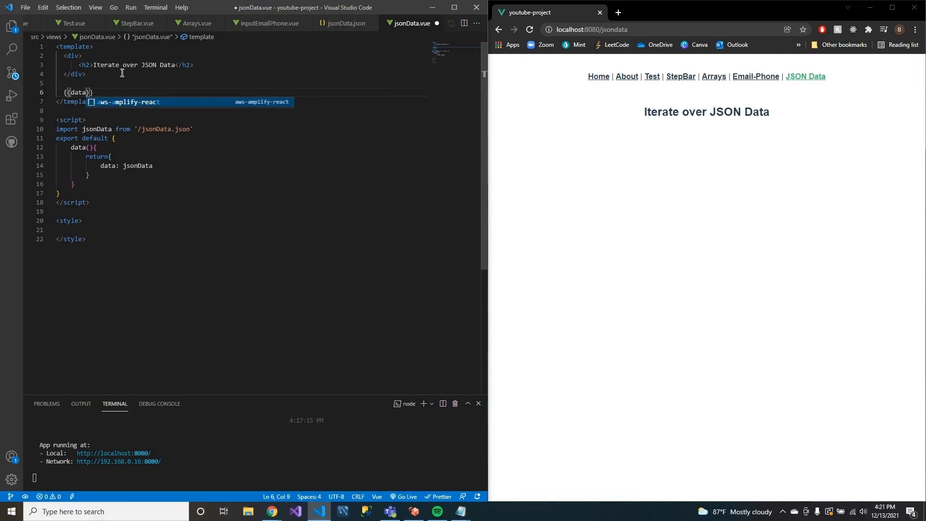
{"action": "key", "text": "ctrl+s"}
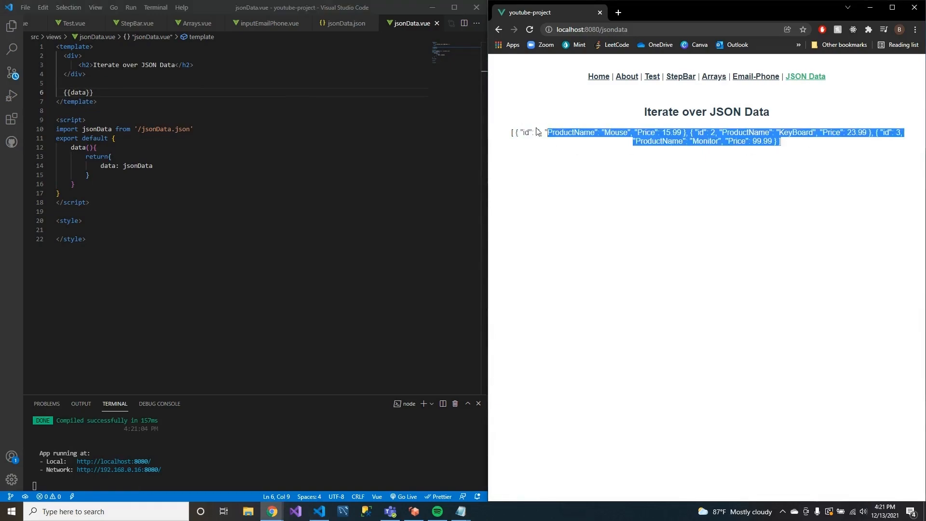
{"action": "left_click", "coordinate": [677, 150]}
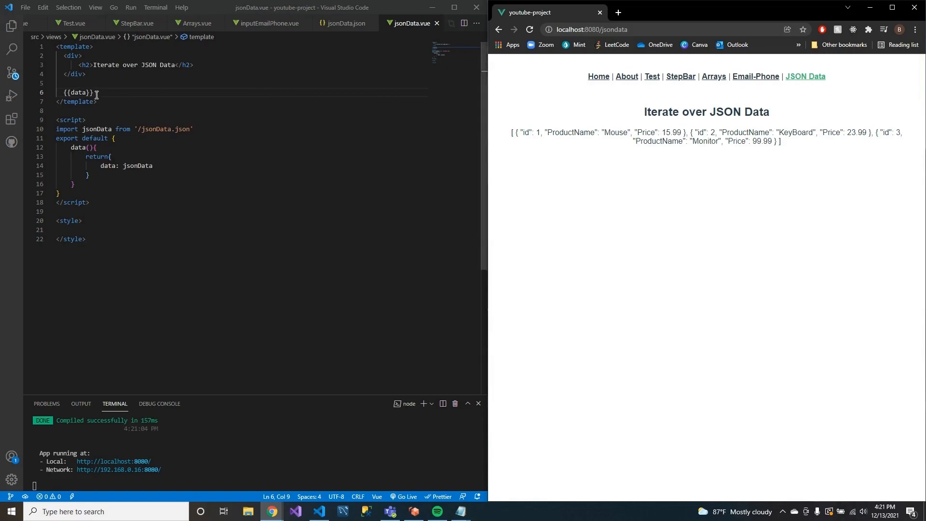
{"action": "key", "text": "Backspace"}
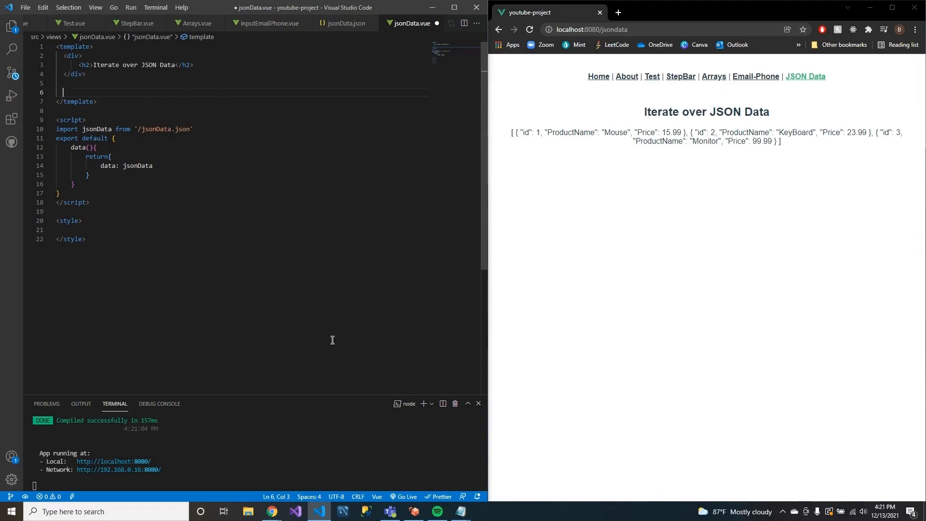
{"action": "mouse_move", "coordinate": [229, 218]}
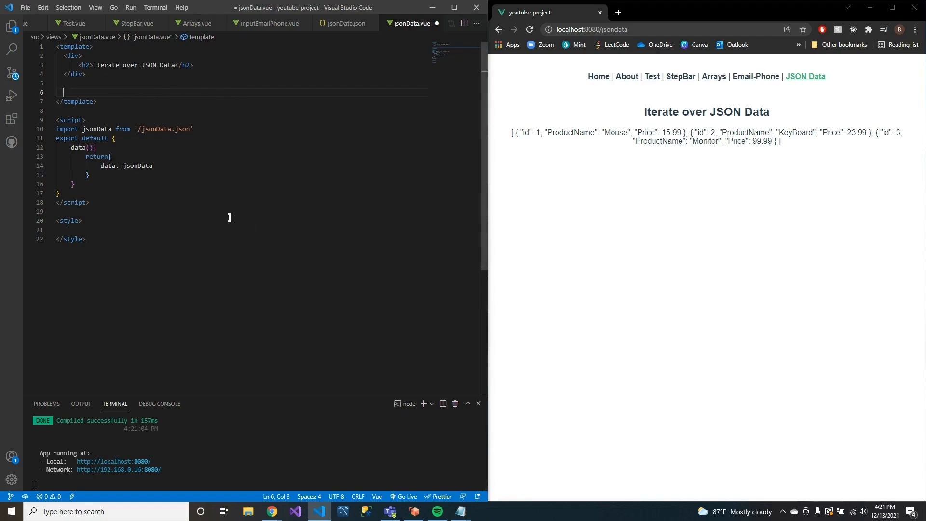
{"action": "mouse_move", "coordinate": [232, 213]}
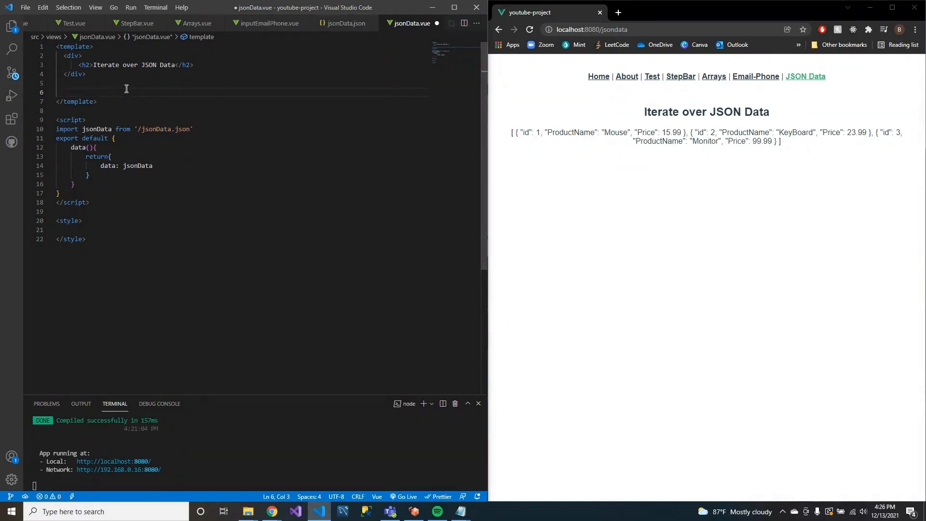
Step: Add a div with v-for="item in data" keyed by :key="item.id"
{"action": "type", "text": "div"}
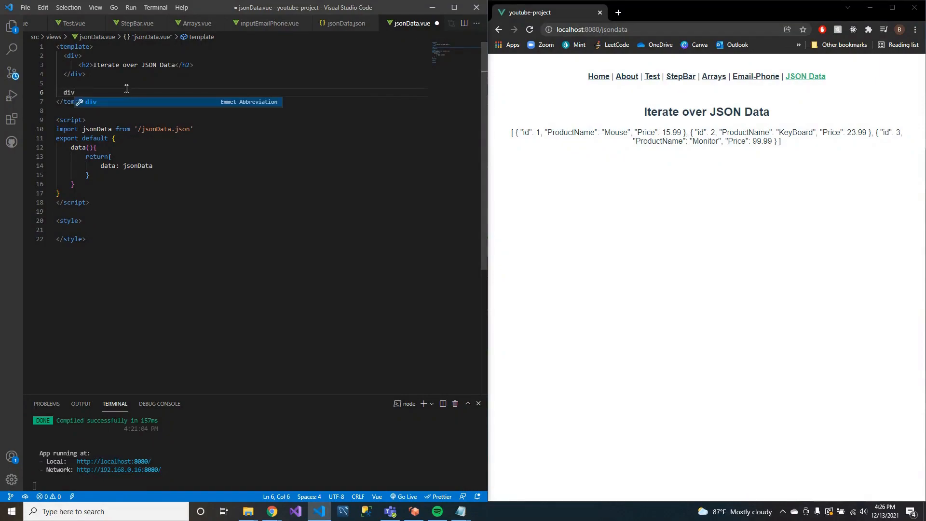
{"action": "key", "text": "Tab"}
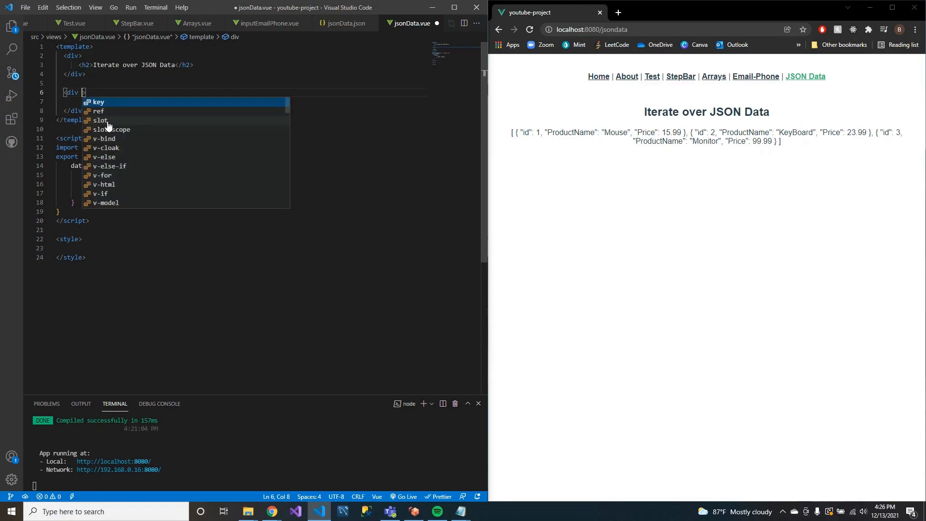
{"action": "type", "text": "vfo"}
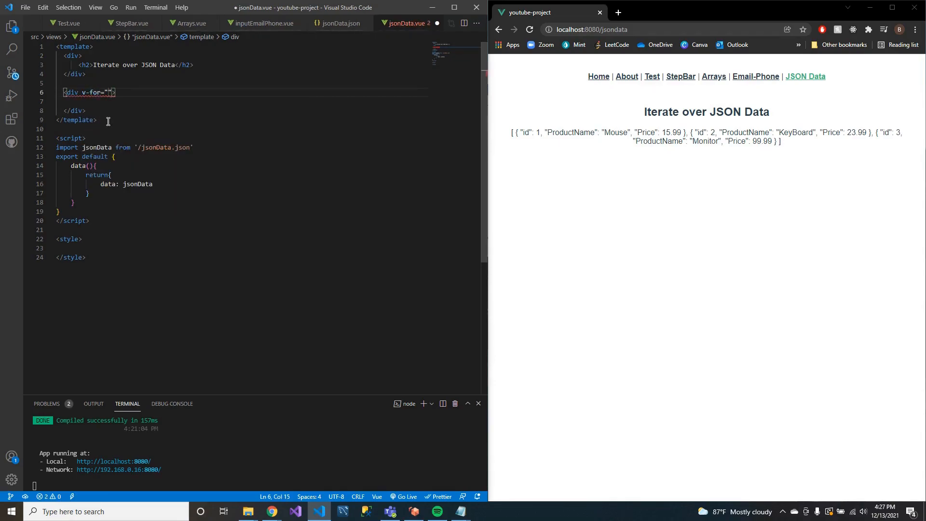
{"action": "type", "text": "item"}
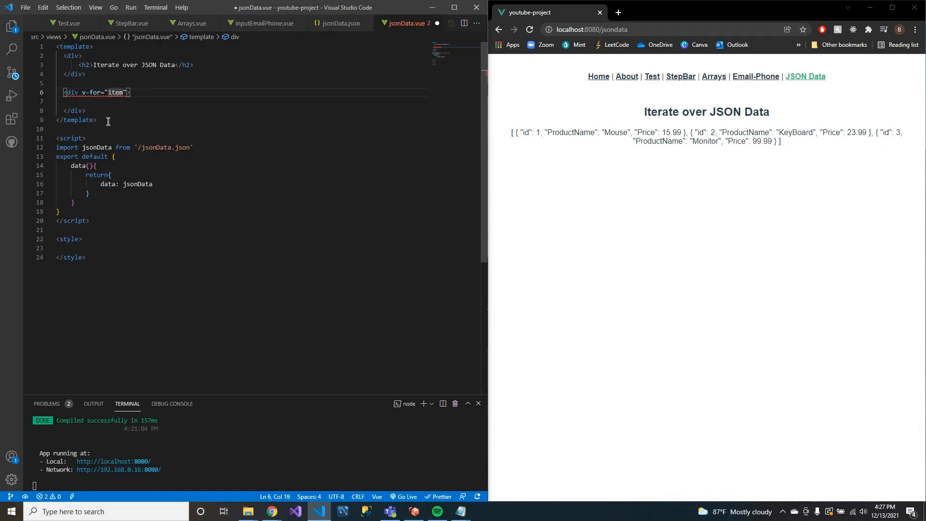
{"action": "type", "text": "in"}
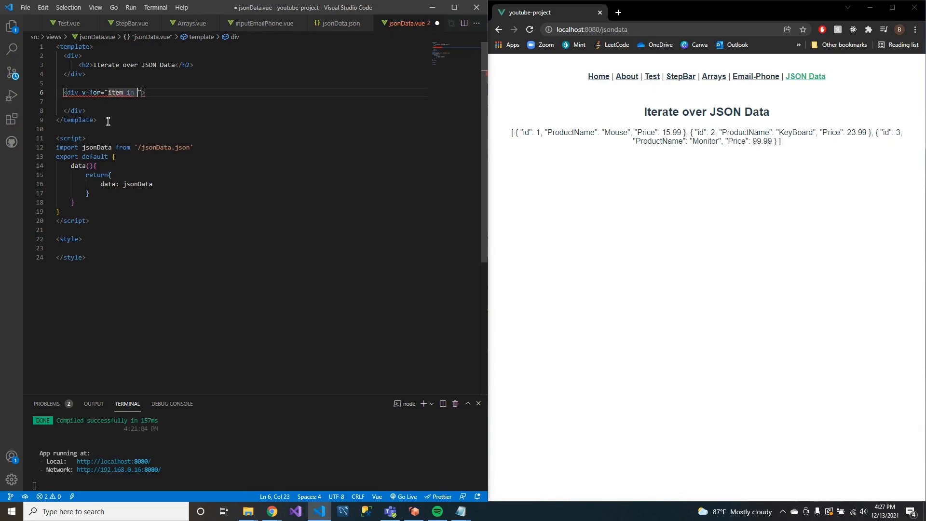
{"action": "type", "text": "data"}
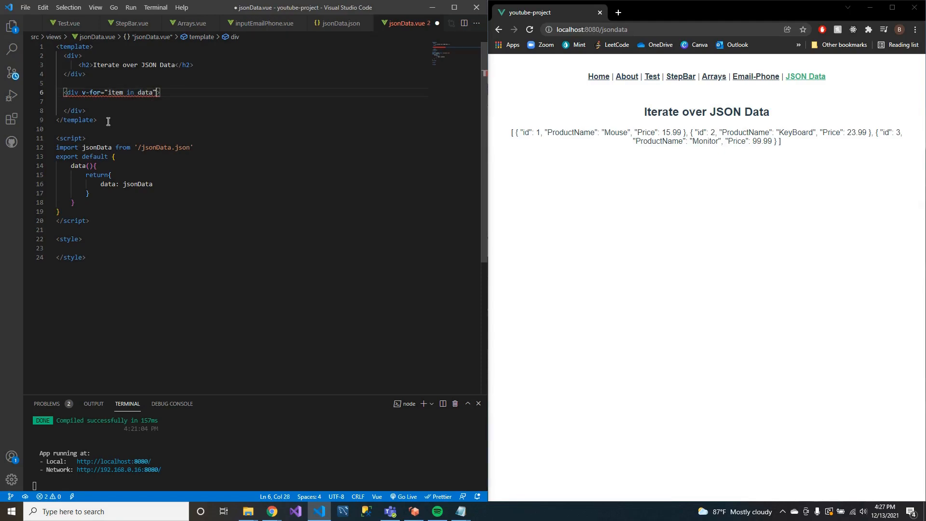
{"action": "type", "text": ":k"}
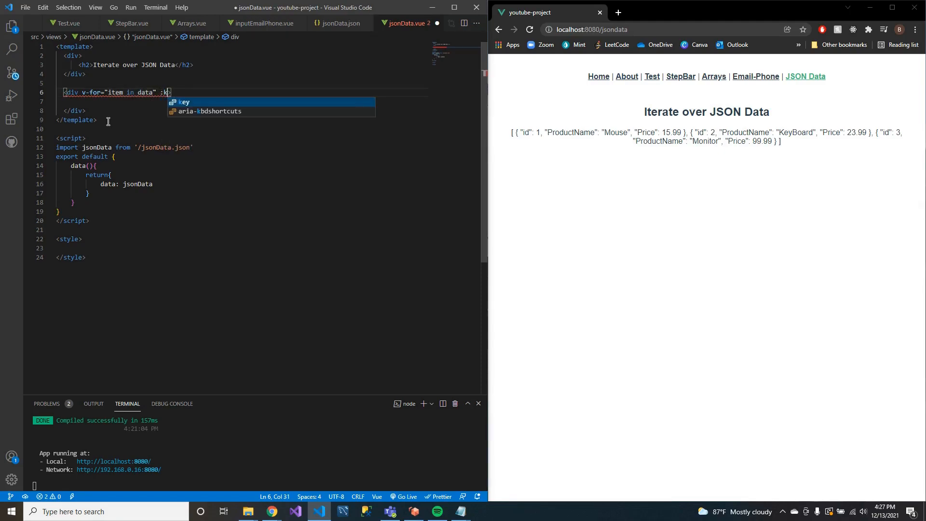
{"action": "type", "text": "ey"}
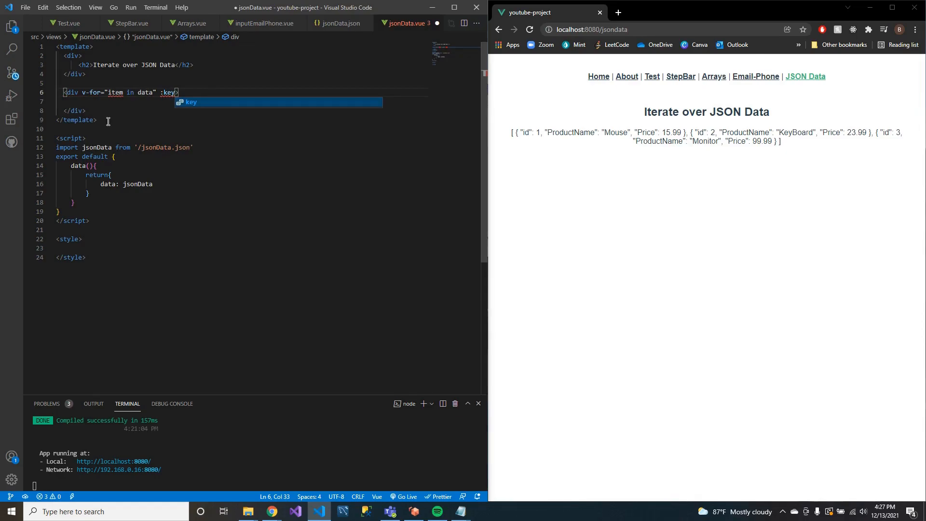
{"action": "type", "text": "="}
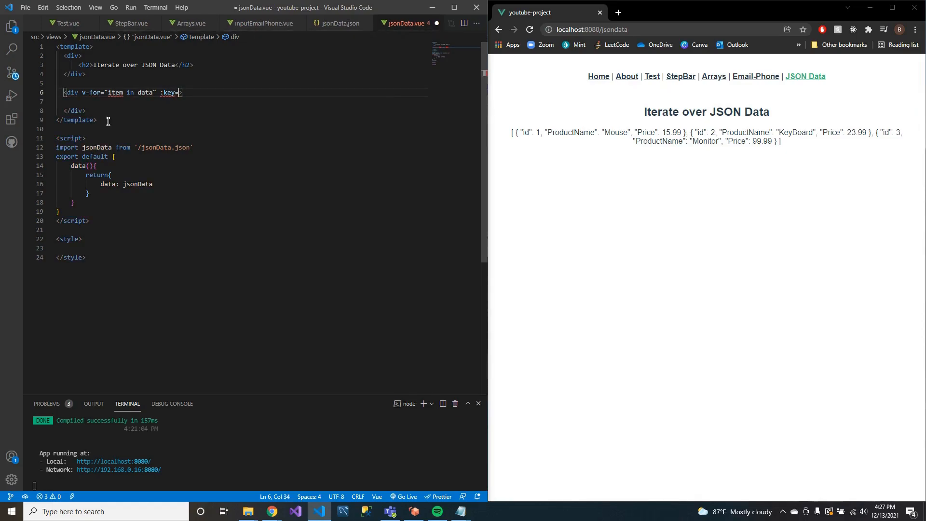
{"action": "type", "text": "item\""}
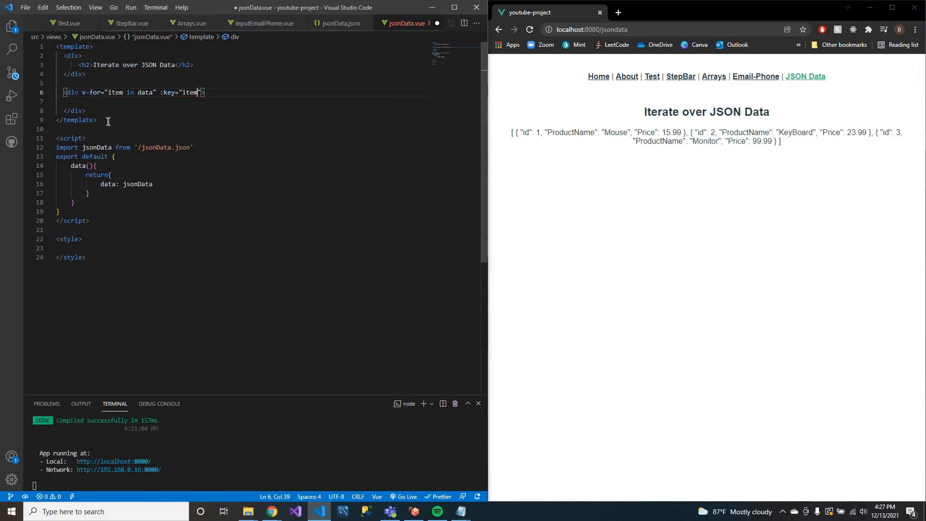
{"action": "type", "text": ".id"}
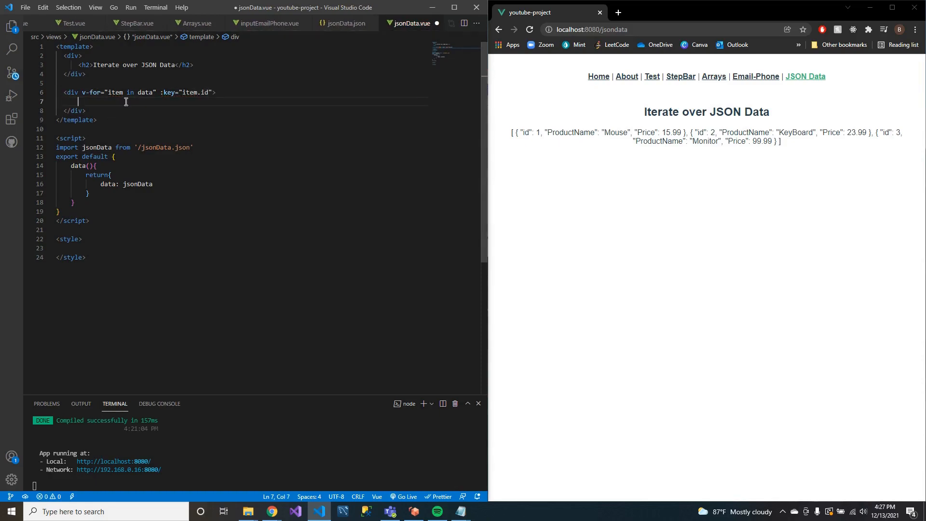
{"action": "left_click_drag", "start_coordinate": [82, 93], "coordinate": [153, 92]}
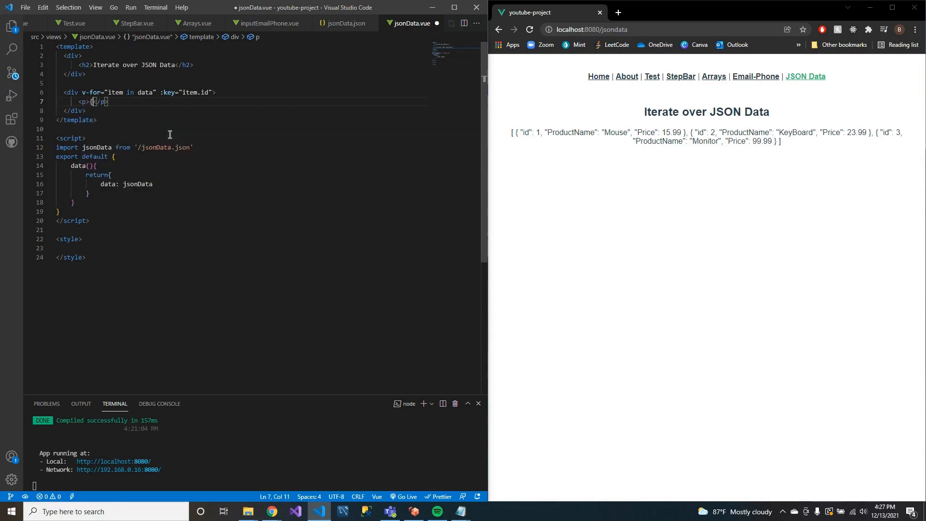
Step: Render {{item.ProductName}} inside the loop, confirming the key name in jsonData.json, and save
{"action": "type", "text": "{}}"}
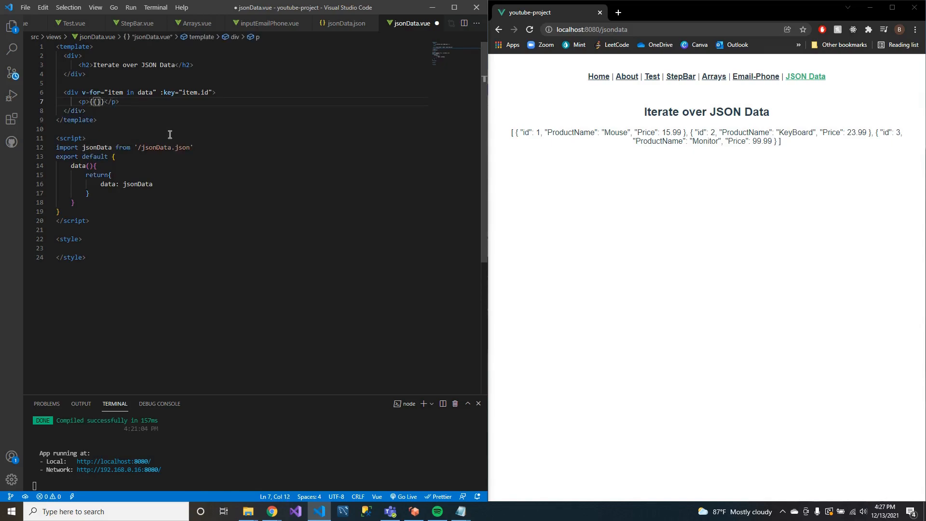
{"action": "type", "text": "item."}
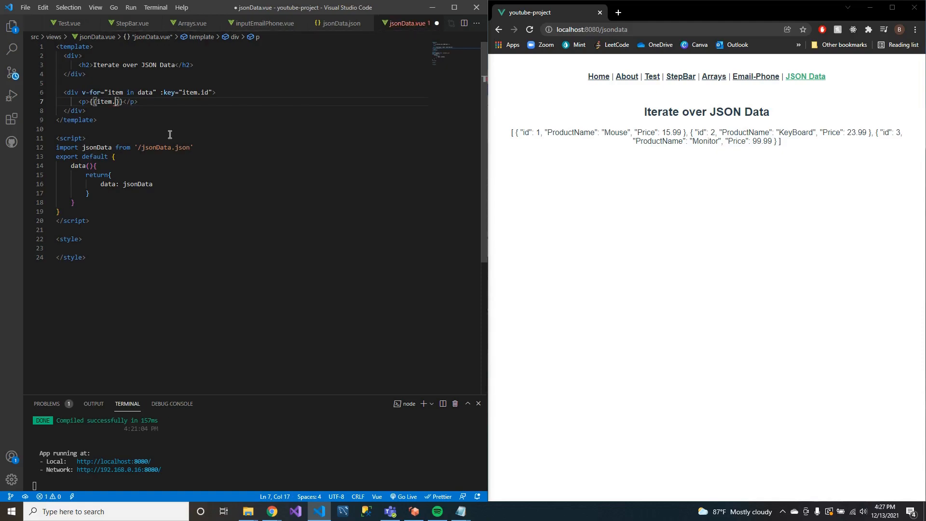
{"action": "left_click", "coordinate": [339, 23]}
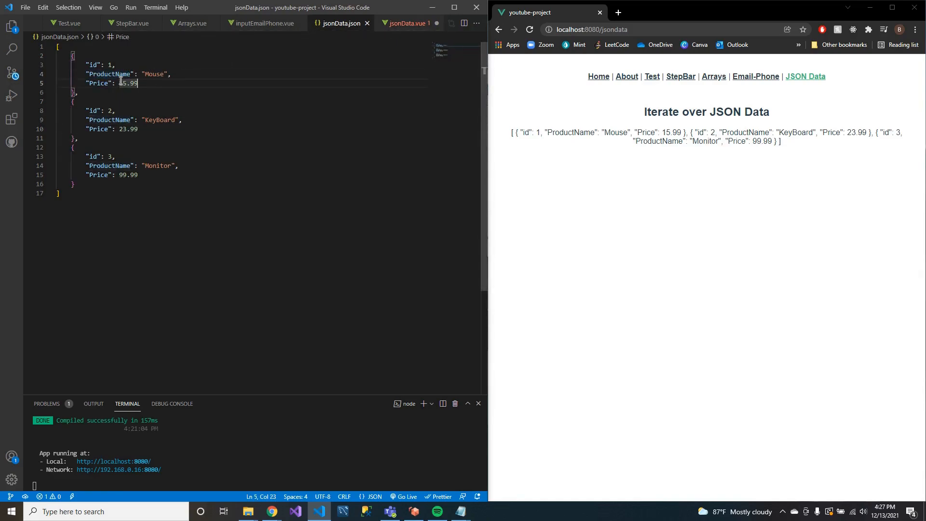
{"action": "double_click", "coordinate": [109, 73]}
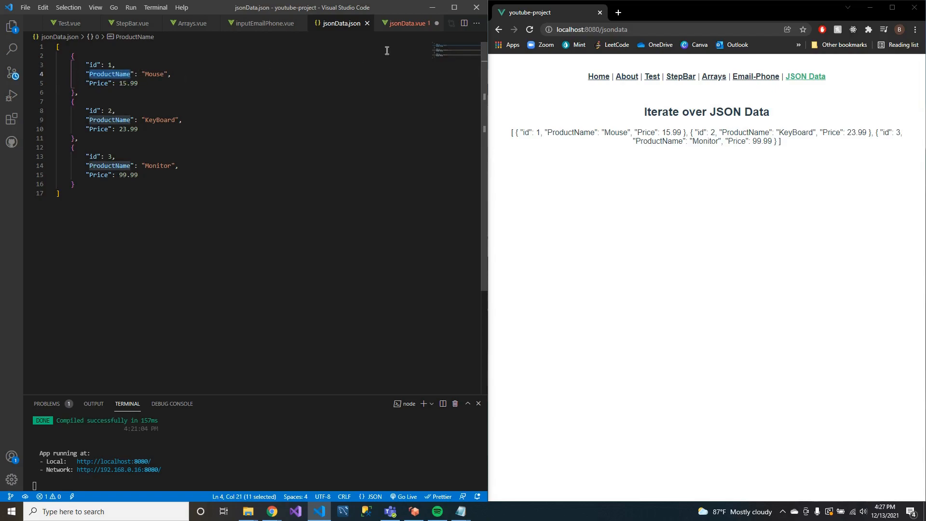
{"action": "left_click", "coordinate": [406, 23]}
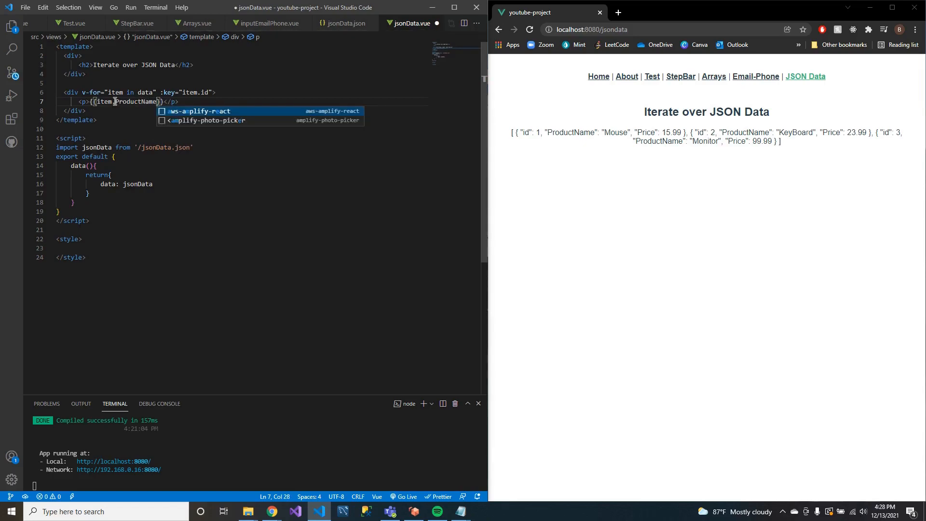
{"action": "key", "text": "ctrl+s"}
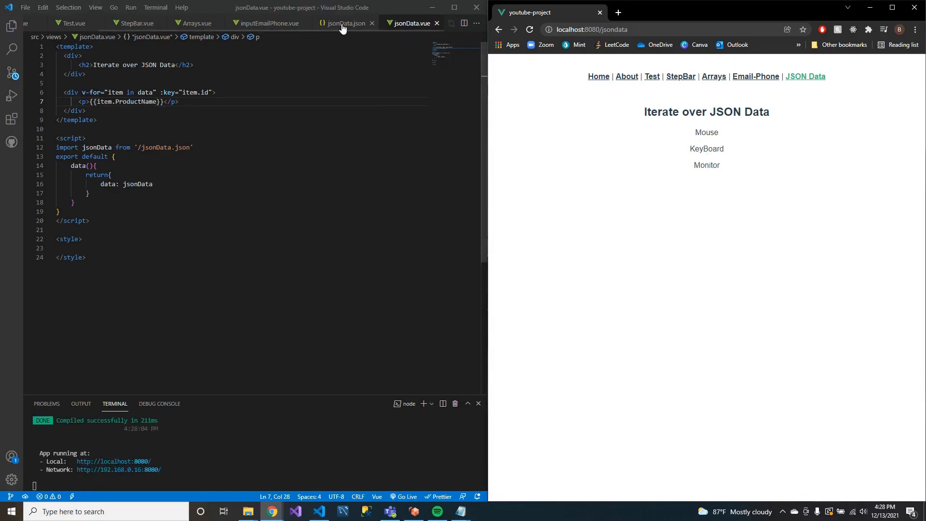
Step: Compare the rendered names against jsonData.json by switching between the two files
{"action": "left_click", "coordinate": [344, 23]}
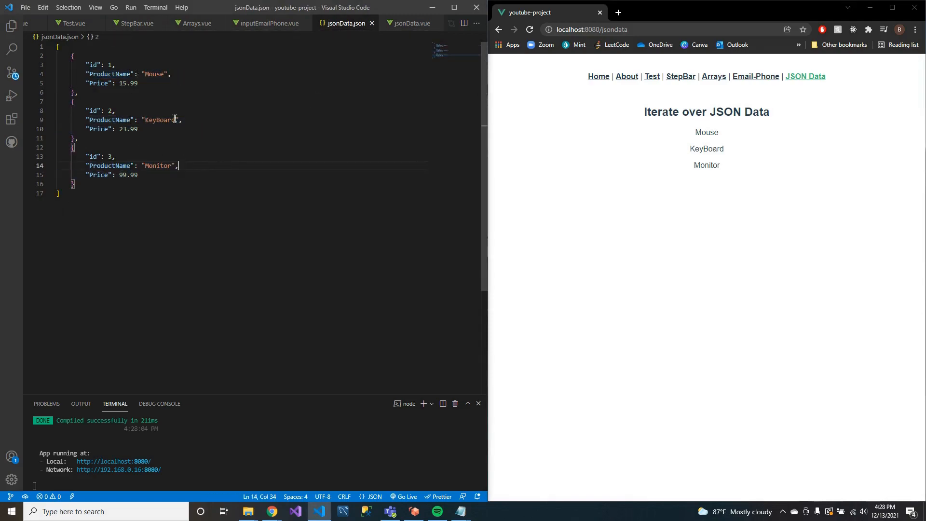
{"action": "mouse_move", "coordinate": [292, 28]}
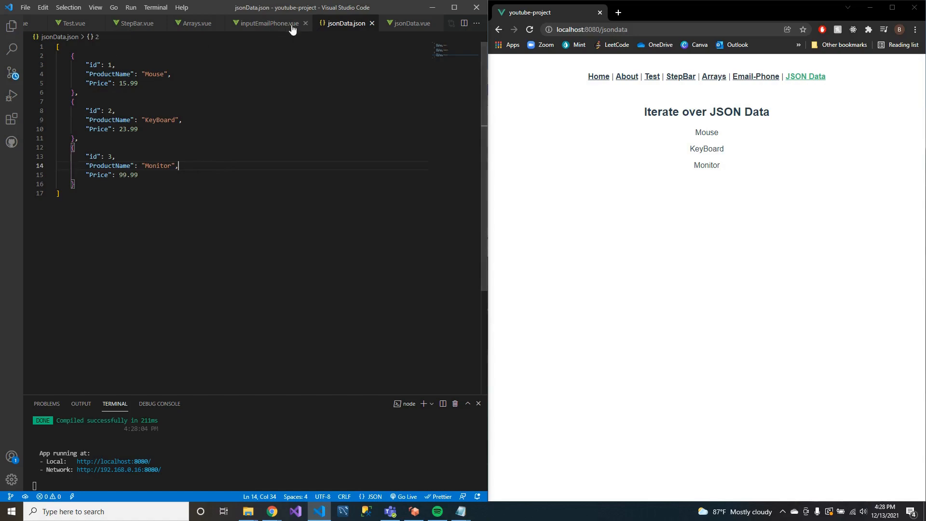
{"action": "left_click", "coordinate": [409, 24]}
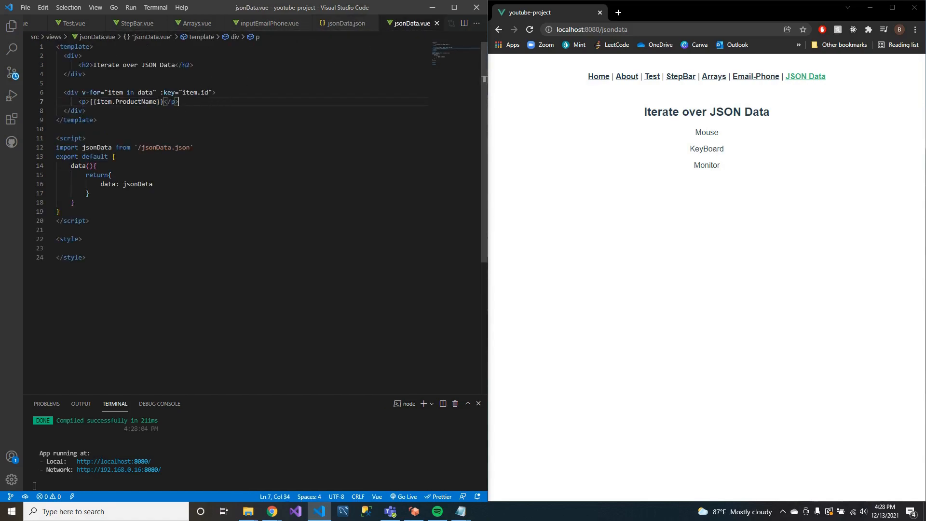
{"action": "left_click", "coordinate": [343, 23]}
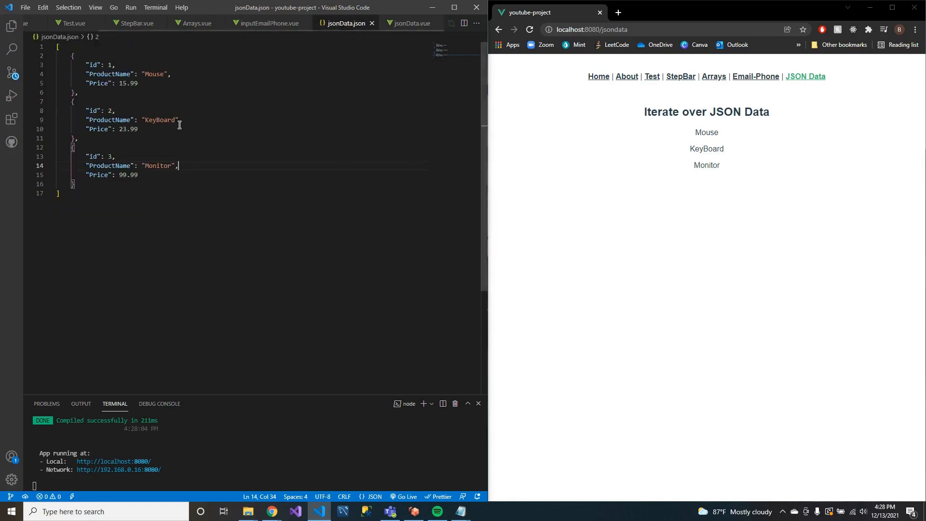
{"action": "left_click", "coordinate": [412, 23]}
{"action": "type", "text": "<p>{{item.Price}}</p>"}
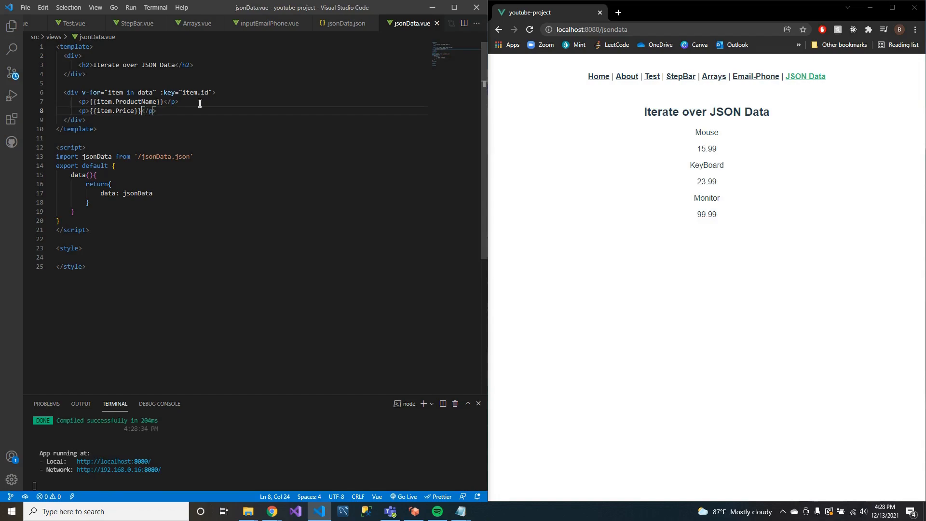
Step: Add a {{item.Price}} paragraph so each price renders, then switch to jsonData.json
{"action": "left_click_drag", "start_coordinate": [695, 132], "coordinate": [725, 165]}
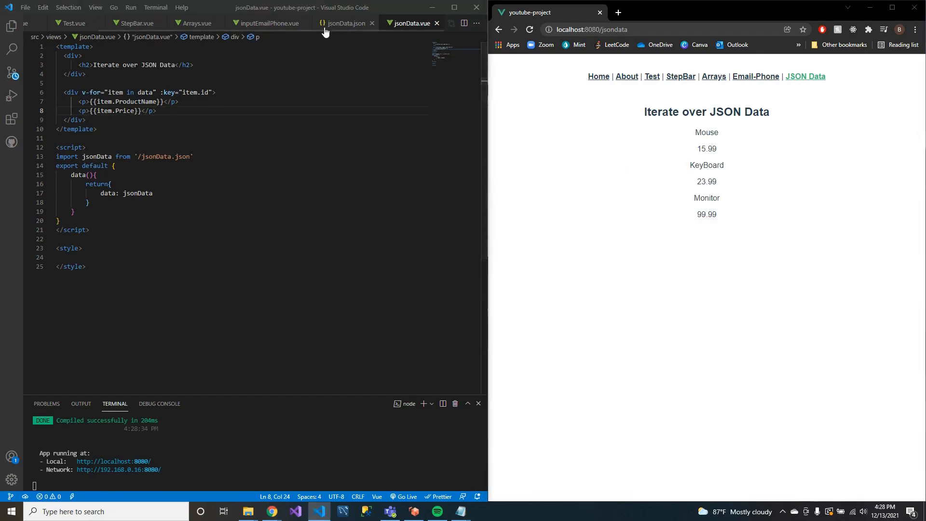
{"action": "left_click", "coordinate": [342, 23]}
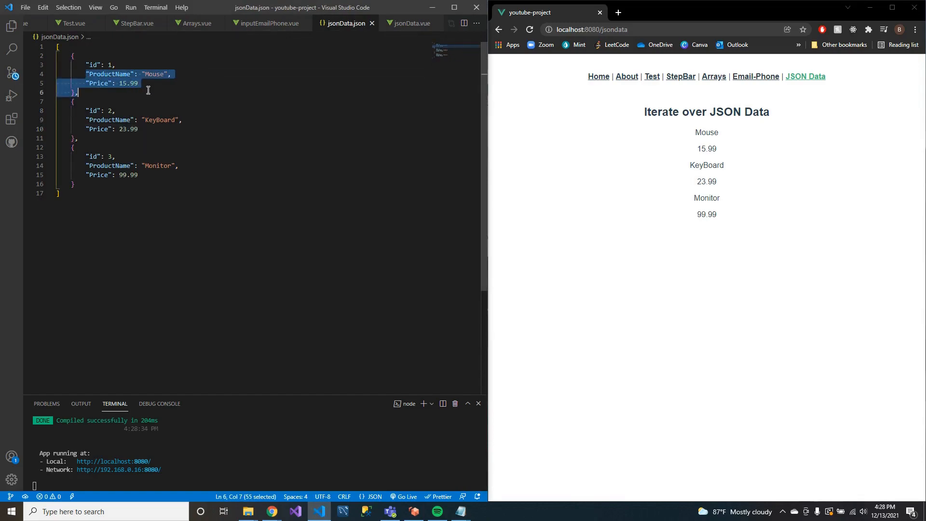
Step: Duplicate the Monitor entry as a fourth product named Microphone, save, and return to jsonData.vue
{"action": "left_click", "coordinate": [81, 189]}
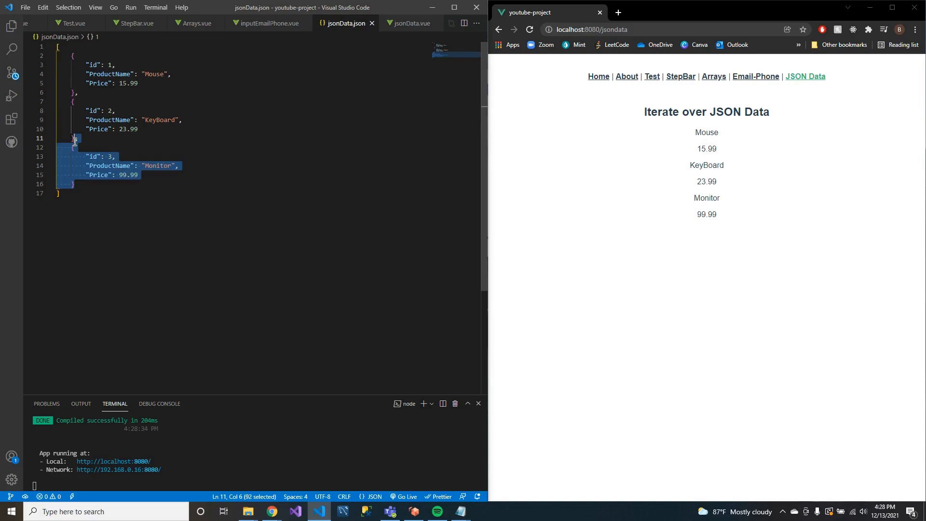
{"action": "left_click", "coordinate": [82, 184]}
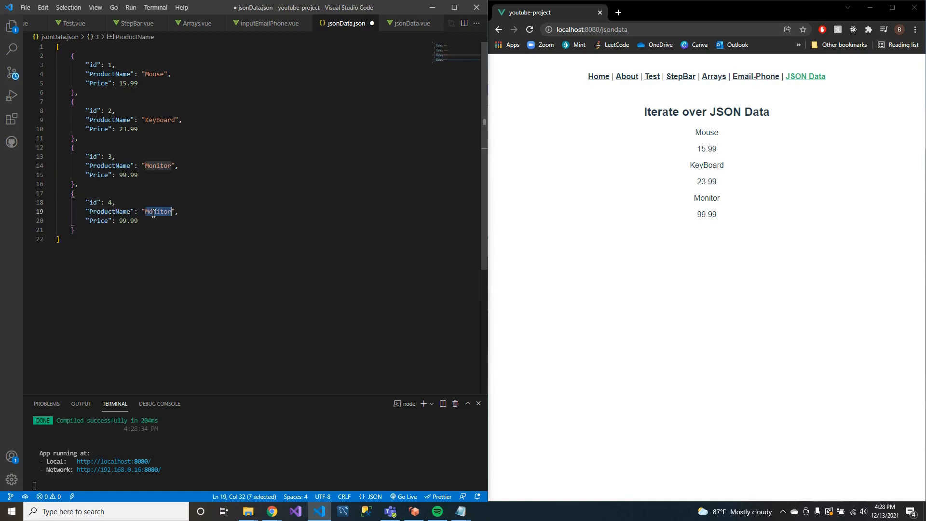
{"action": "type", "text": "Microphone"}
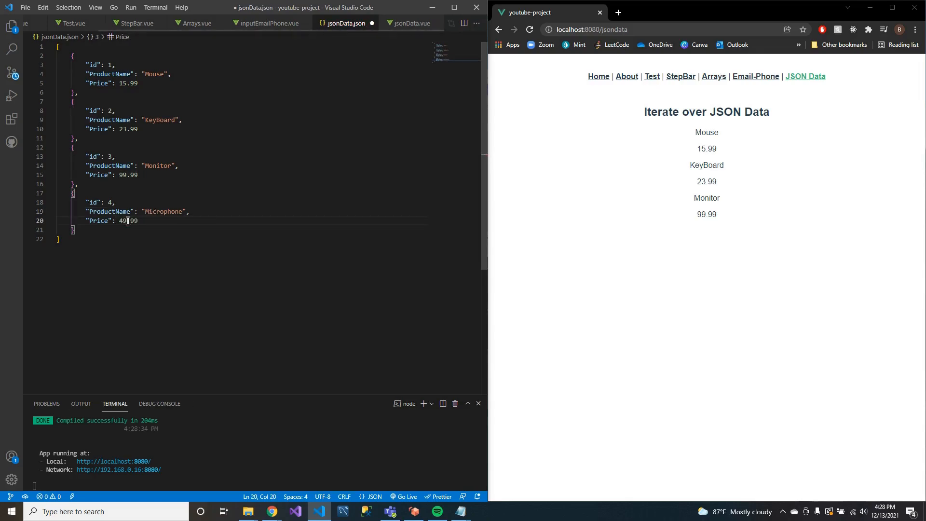
{"action": "key", "text": "ctrl+s"}
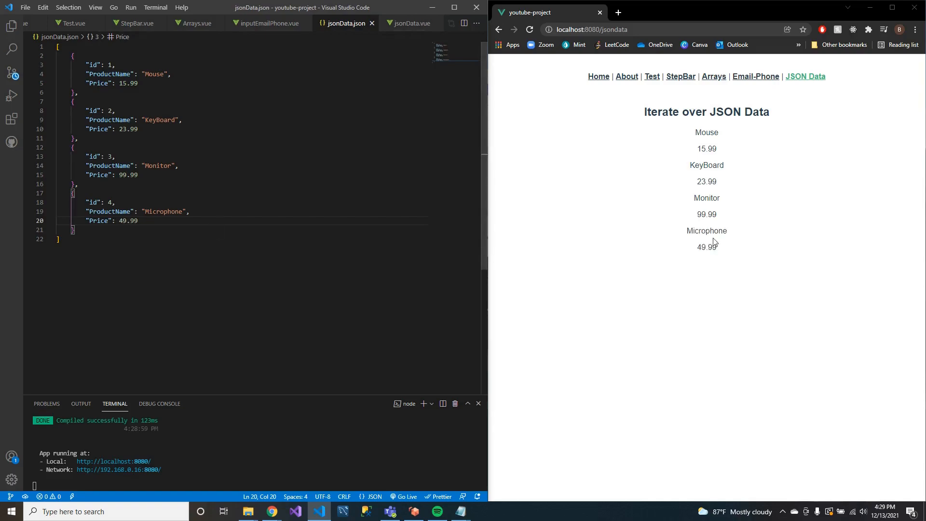
{"action": "mouse_move", "coordinate": [355, 18]}
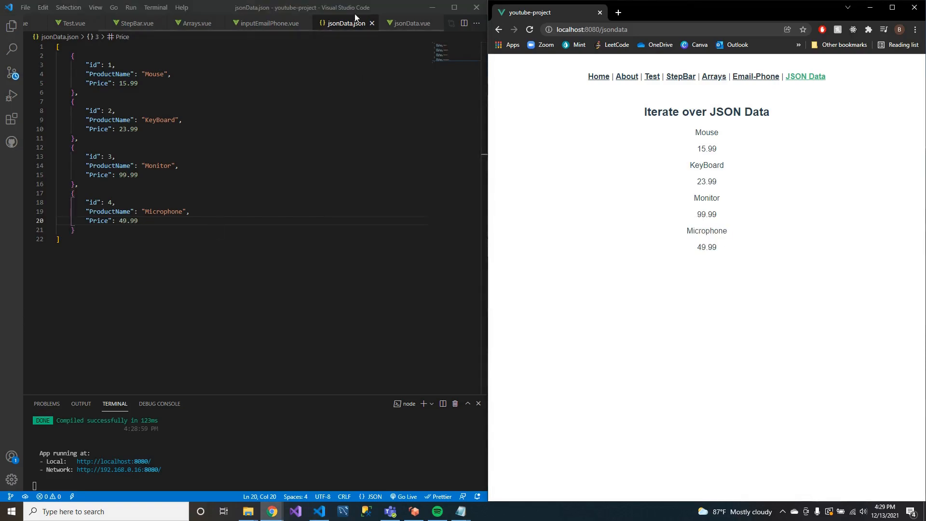
{"action": "left_click", "coordinate": [411, 23]}
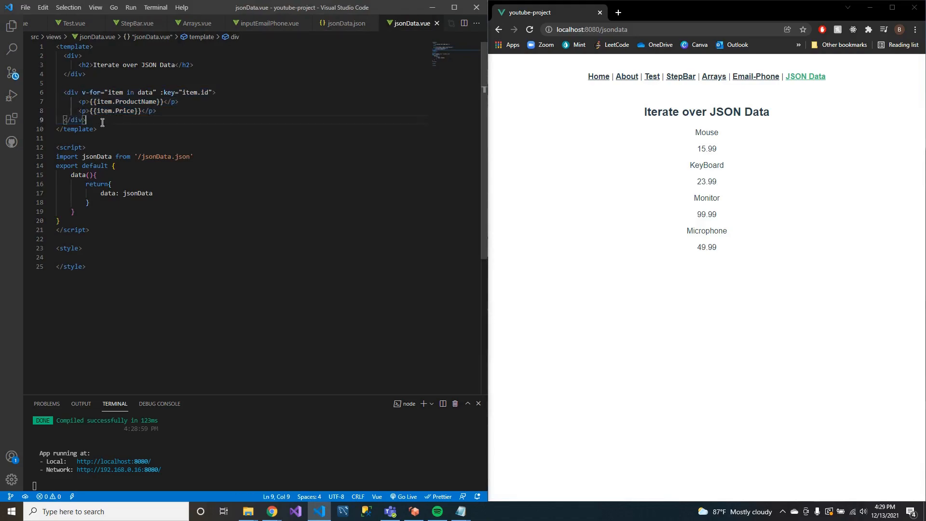
Step: Add <label for="name">Product Name</label> and <label for="price">Price</label> above each product's values
{"action": "left_click_drag", "start_coordinate": [56, 92], "coordinate": [86, 119]}
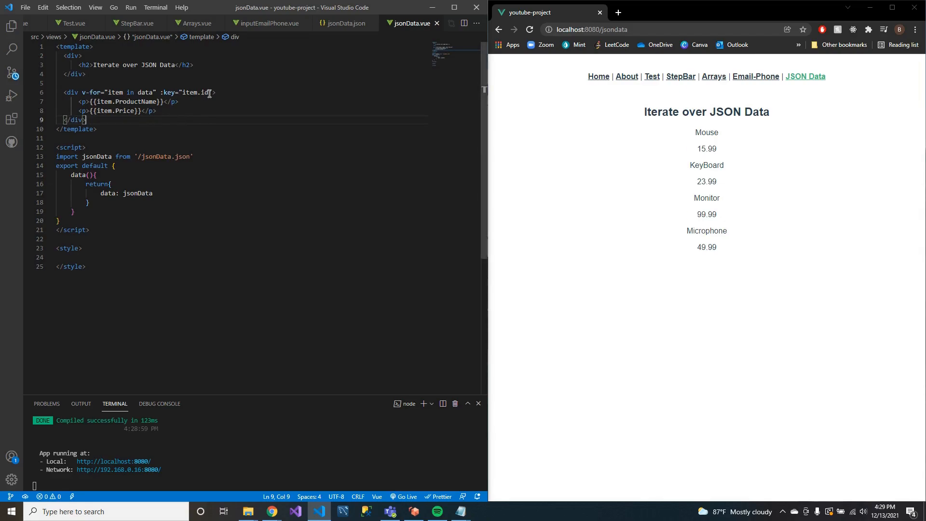
{"action": "key", "text": "Enter"}
{"action": "type", "text": "<label for=\"\"></label>"}
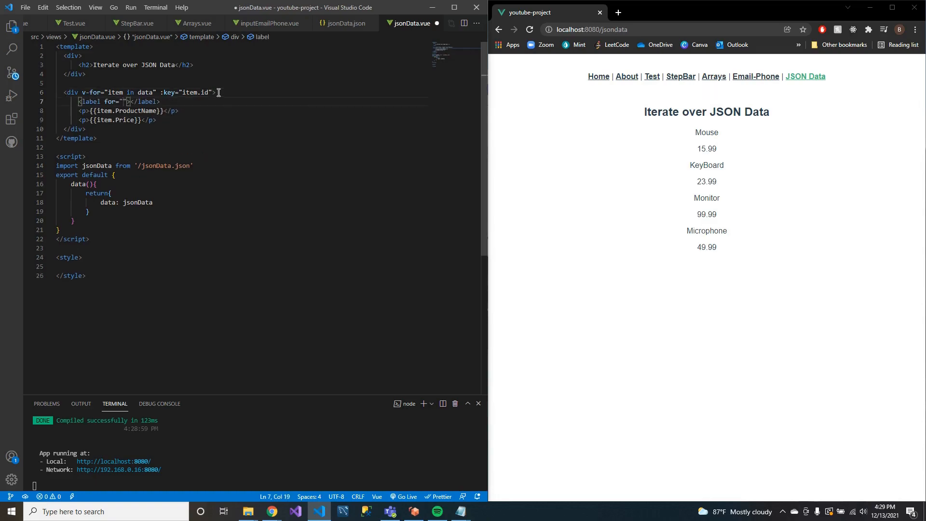
{"action": "type", "text": "name"}
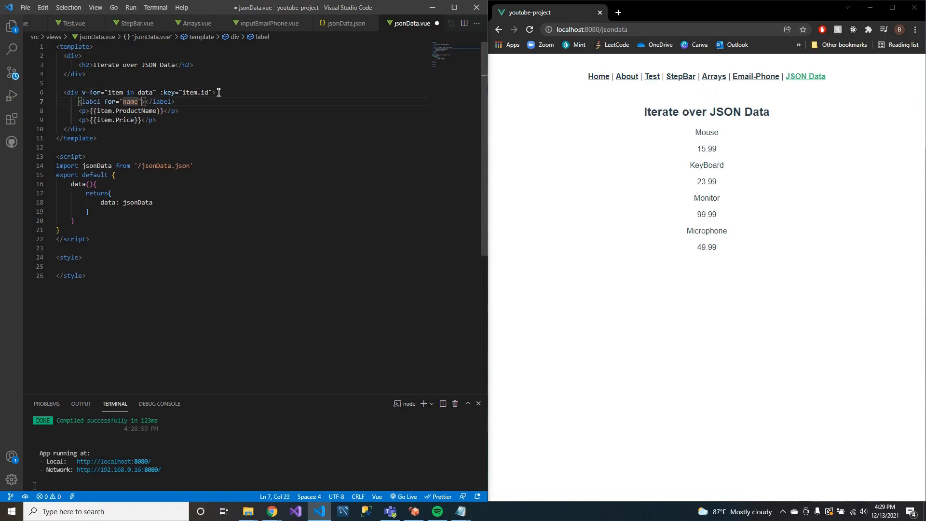
{"action": "left_click", "coordinate": [82, 110]}
{"action": "type", "text": " name=\"name\""}
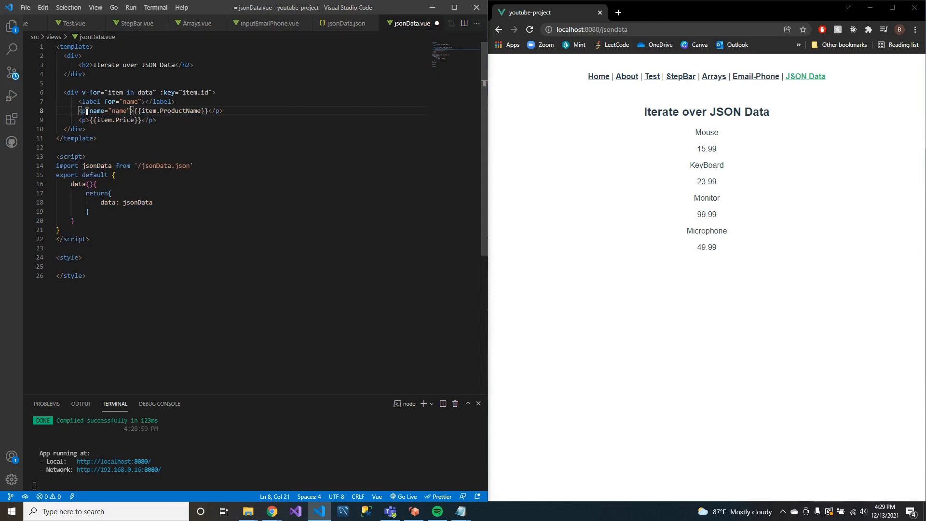
{"action": "key", "text": "Enter"}
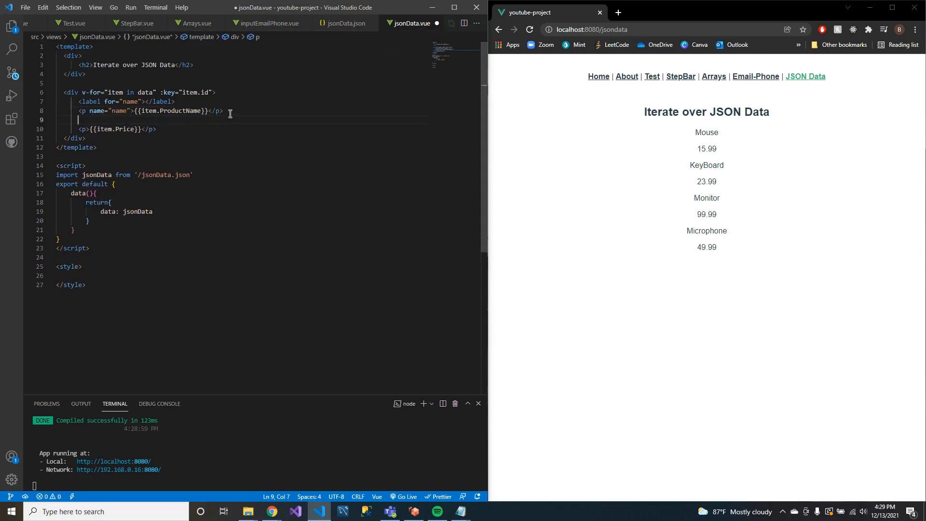
{"action": "type", "text": "<label for=\"\"></label>"}
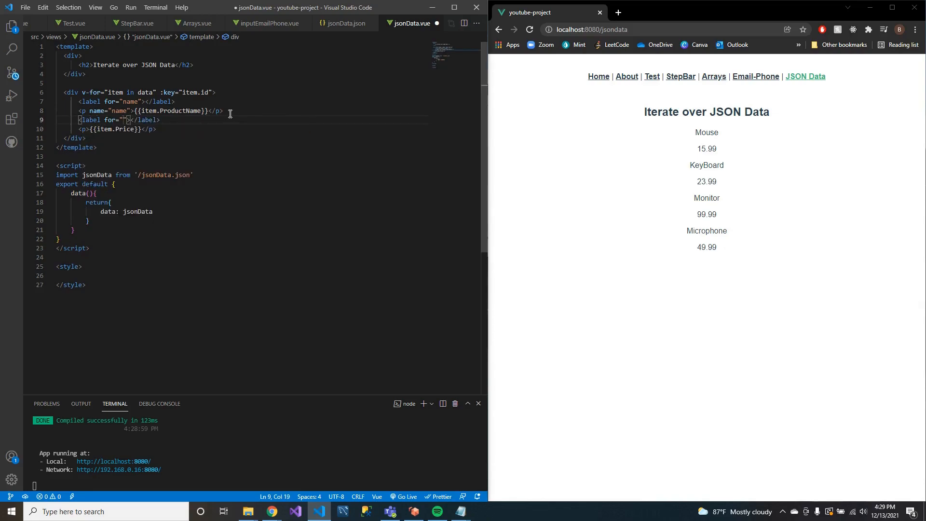
{"action": "type", "text": "price"}
{"action": "left_click", "coordinate": [245, 101]}
{"action": "type", "text": "Product Name"}
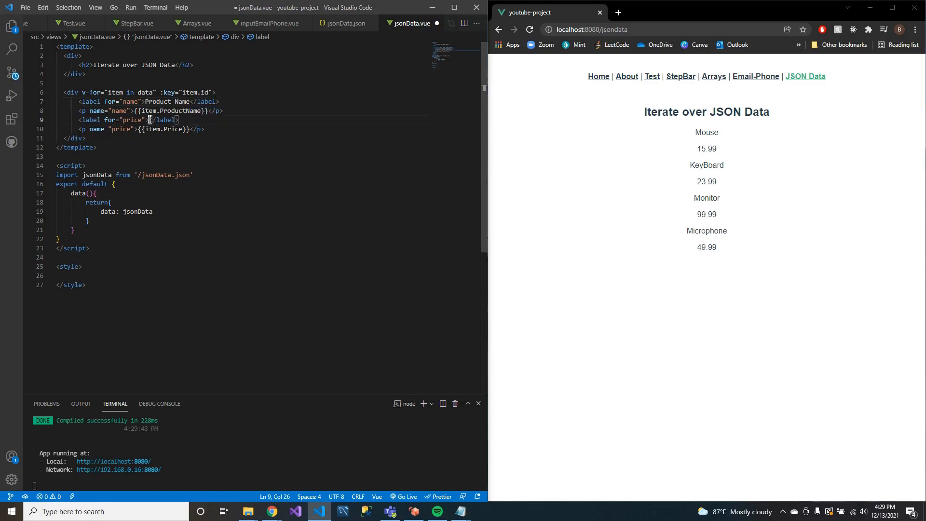
{"action": "type", "text": "price"}
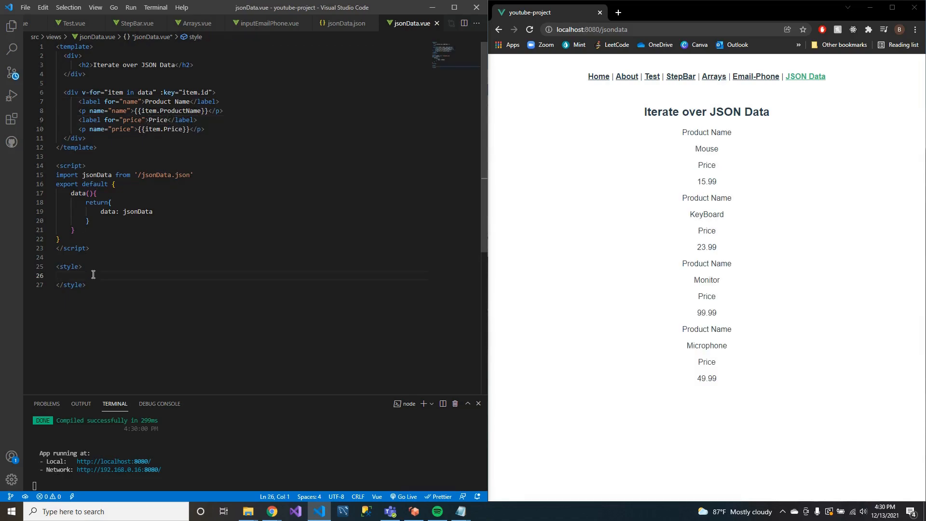
Step: Add a label { font-weight: bold; } style rule and save so the labels render bold
{"action": "type", "text": "label{"}
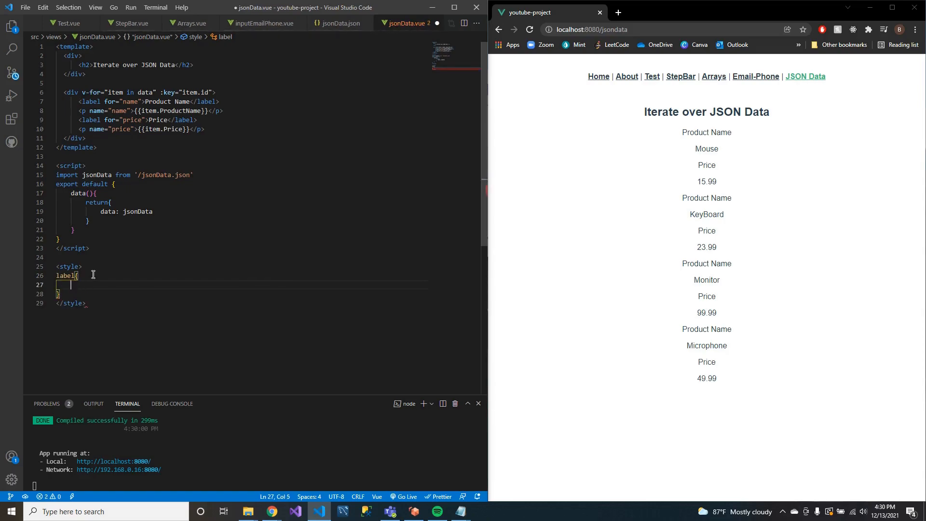
{"action": "type", "text": "font-weight: ;"}
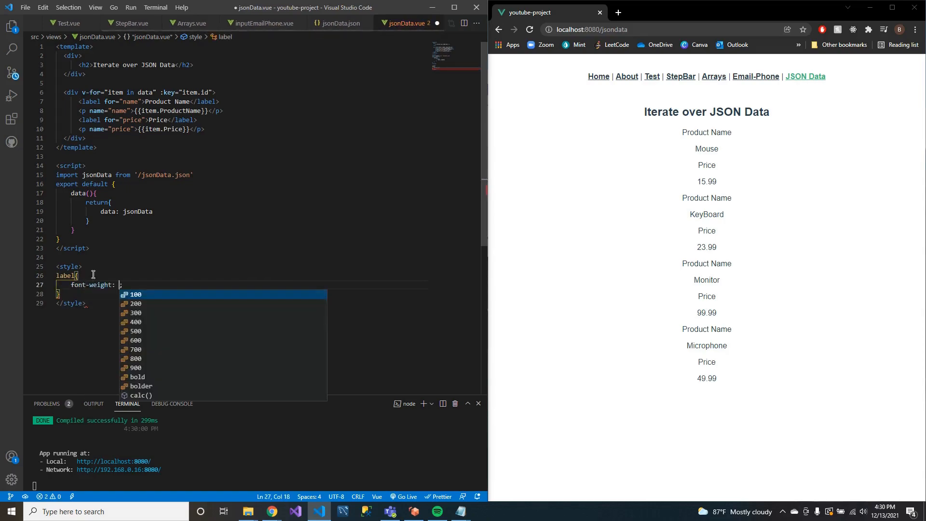
{"action": "type", "text": "bold"}
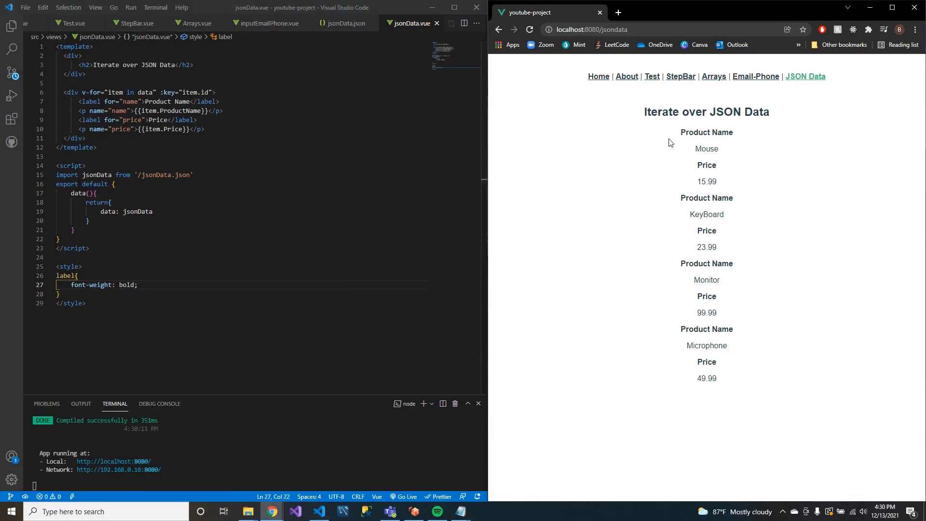
{"action": "left_click_drag", "start_coordinate": [695, 165], "coordinate": [734, 198]}
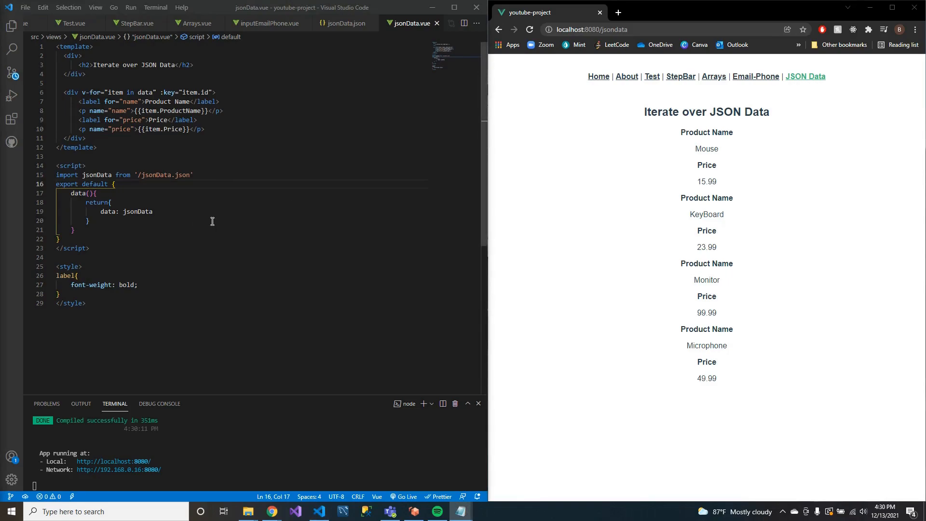
Step: Check the array structure in jsonData.json, then index the price expression as item[0]
{"action": "left_click", "coordinate": [343, 23]}
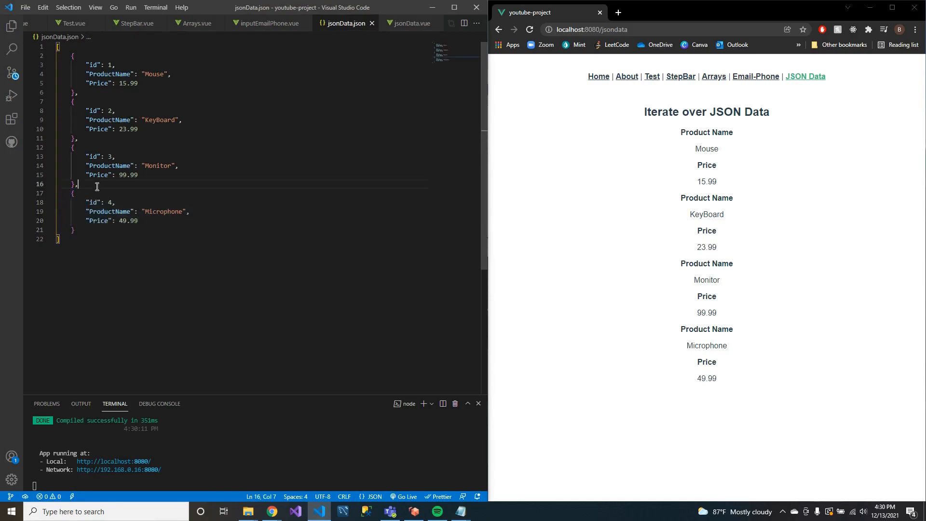
{"action": "left_click_drag", "start_coordinate": [70, 147], "coordinate": [77, 184]}
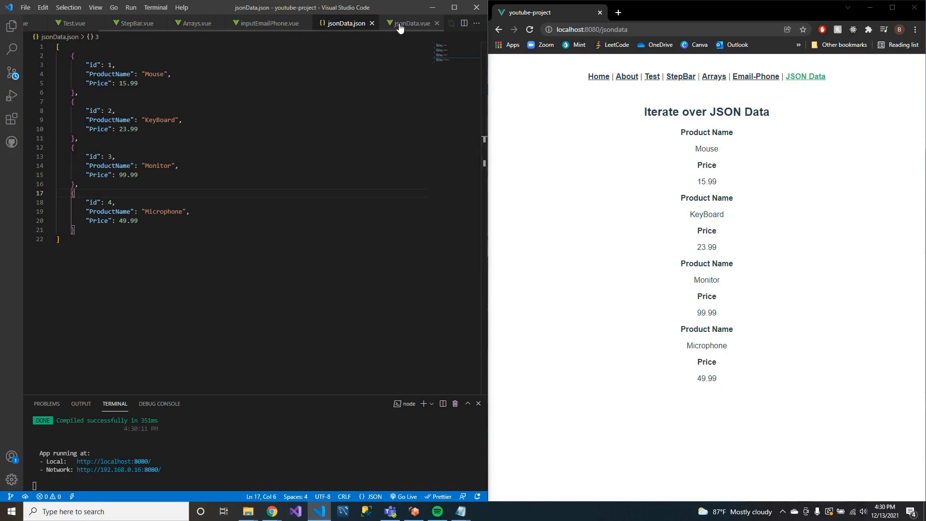
{"action": "left_click", "coordinate": [411, 23]}
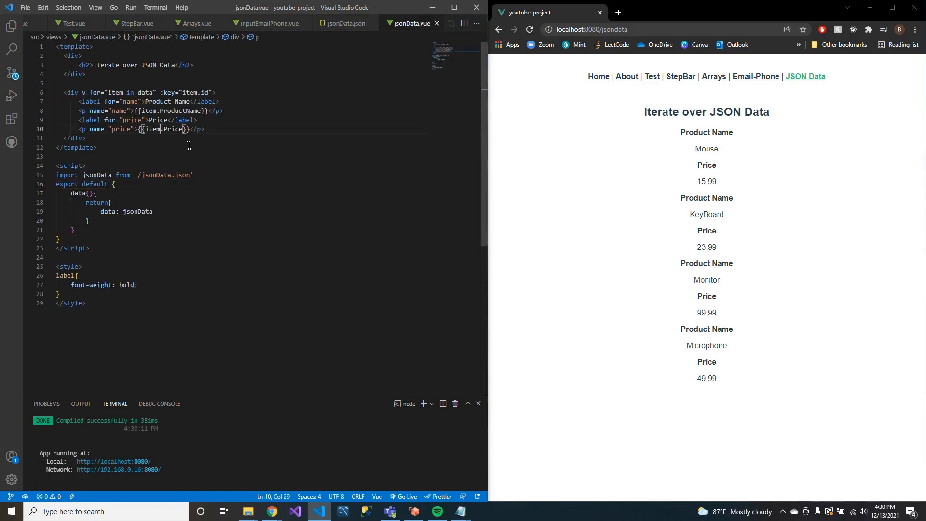
{"action": "type", "text": "[]"}
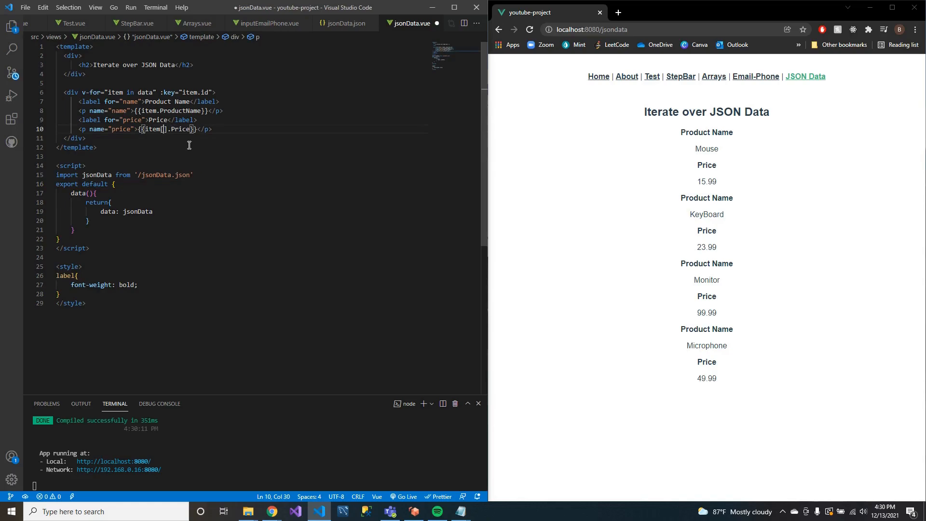
{"action": "type", "text": "0"}
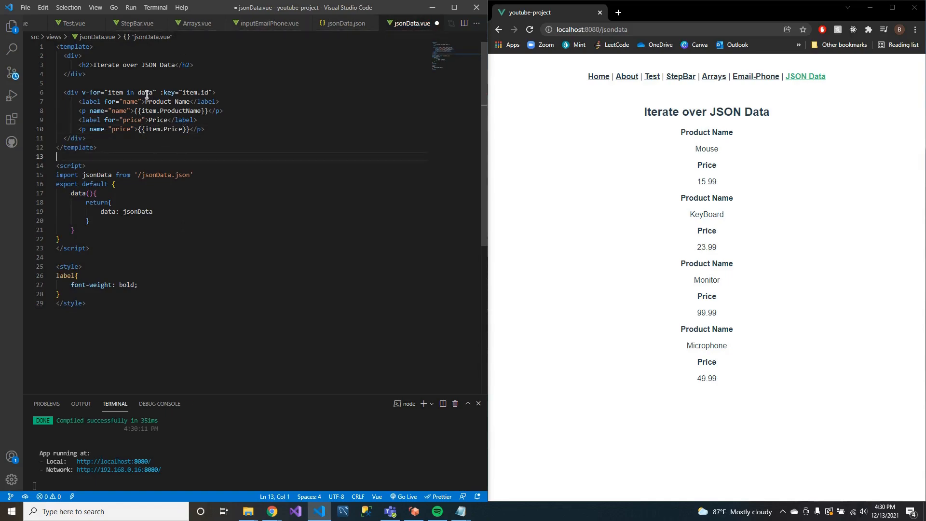
Step: Declare (item, index) in the v-for and change the price line to item[index].Price
{"action": "double_click", "coordinate": [116, 92]}
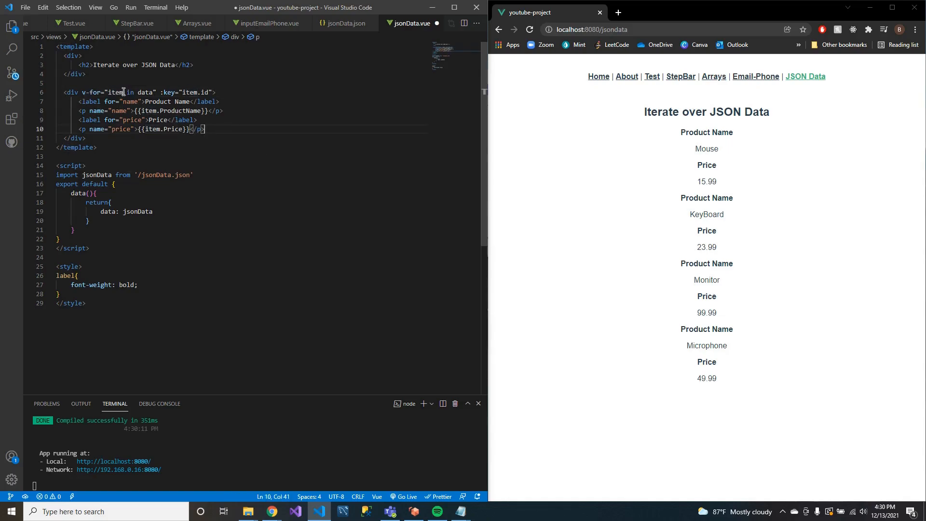
{"action": "double_click", "coordinate": [116, 93]}
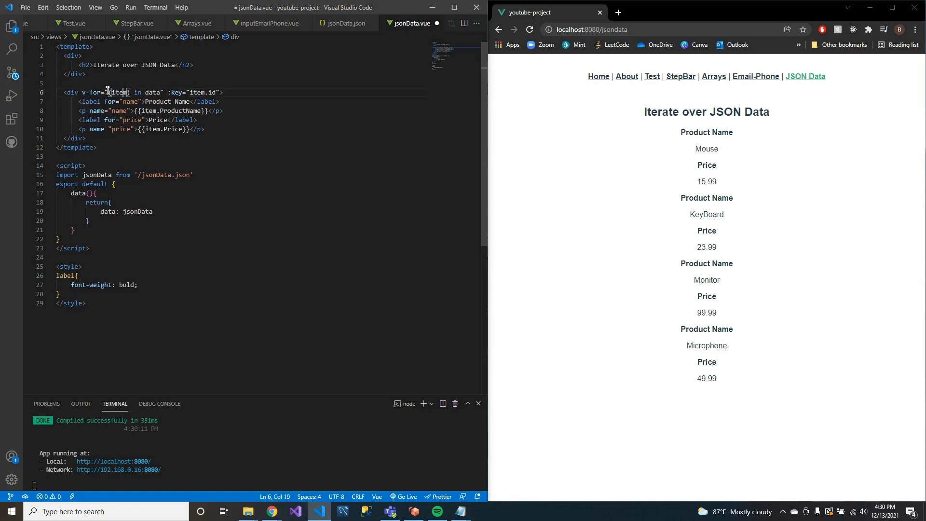
{"action": "type", "text": ", index"}
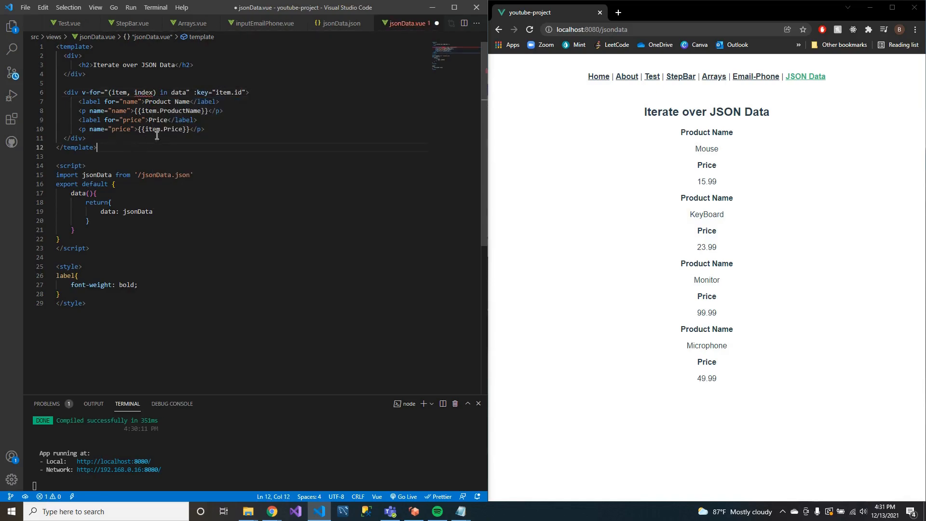
{"action": "left_click", "coordinate": [162, 130]}
{"action": "type", "text": "[index]"}
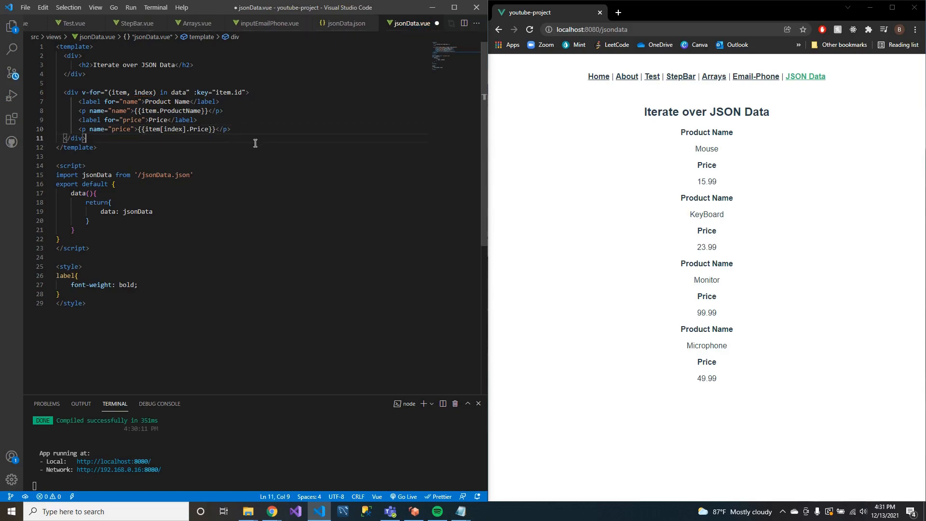
{"action": "mouse_move", "coordinate": [233, 142]}
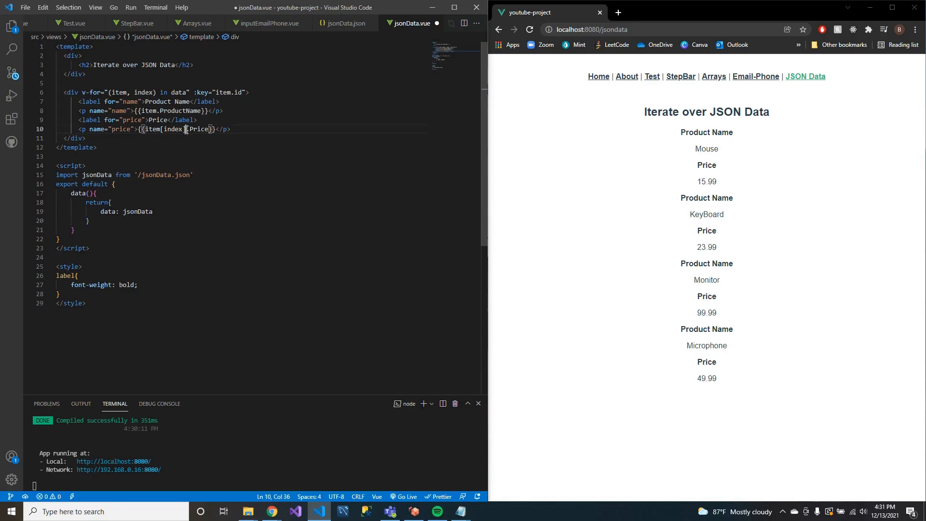
{"action": "double_click", "coordinate": [173, 129]}
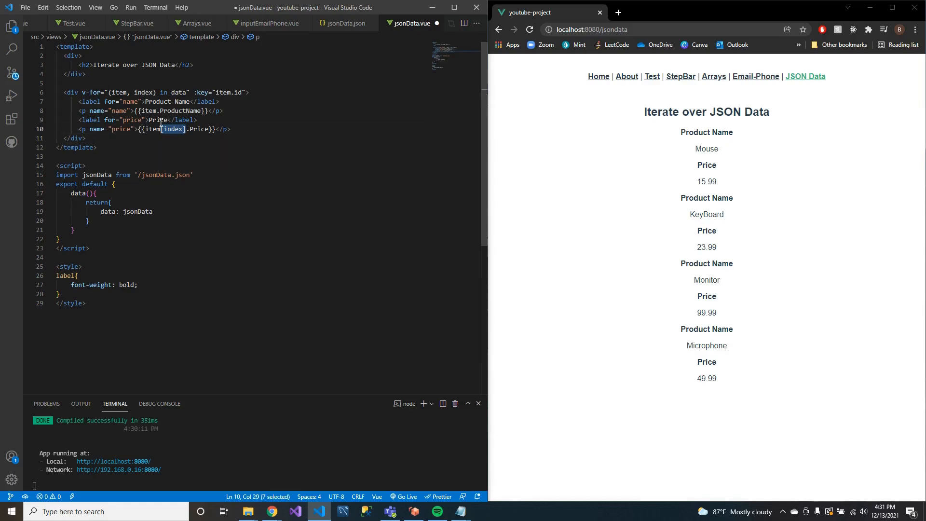